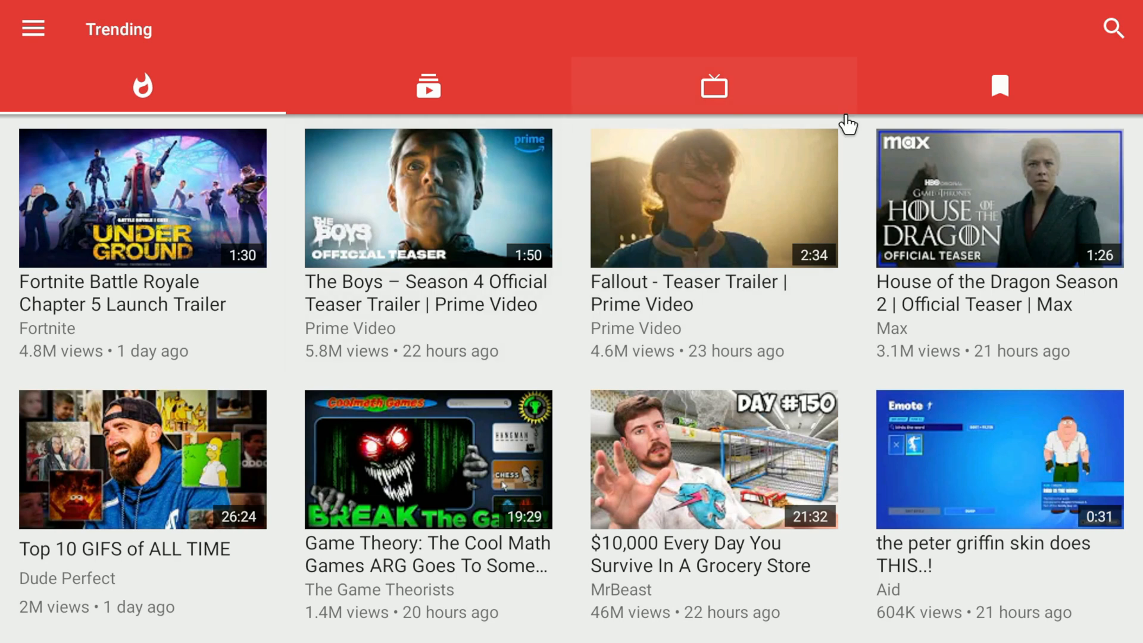
mouse_move(568, 362)
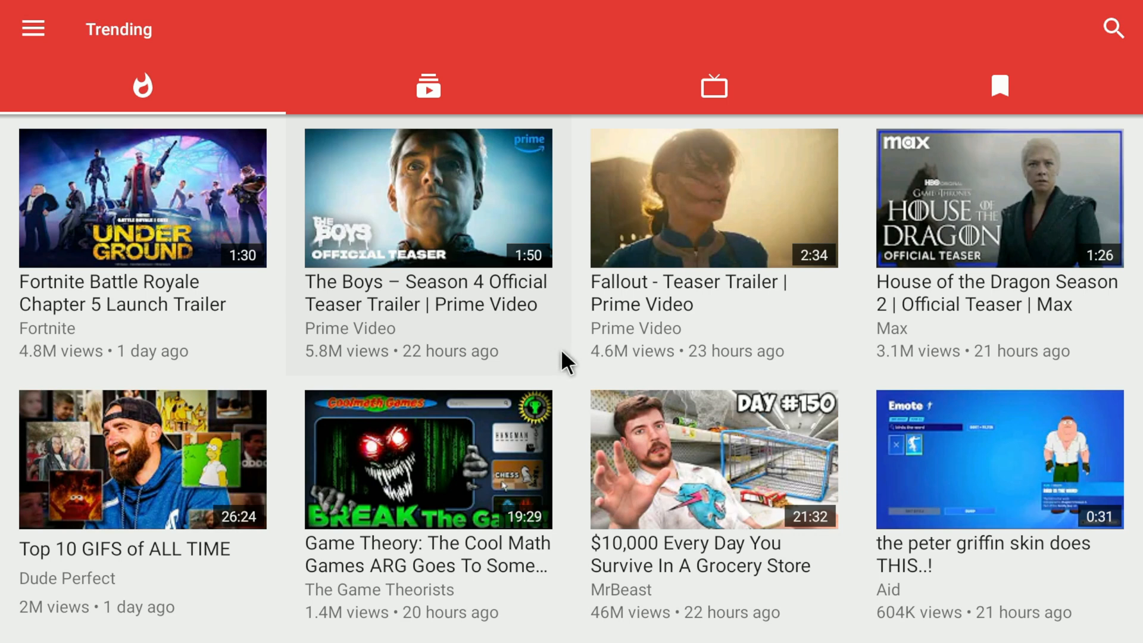
mouse_move(510, 329)
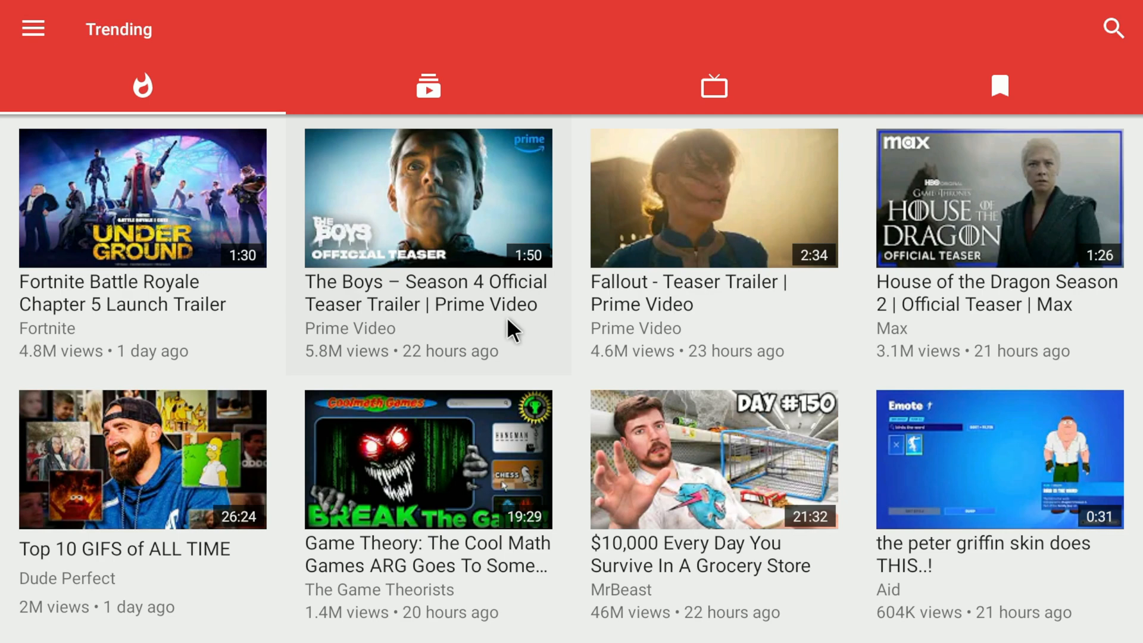
- Switch NewPipe's video service from YouTube to FramaTube
left_click(32, 29)
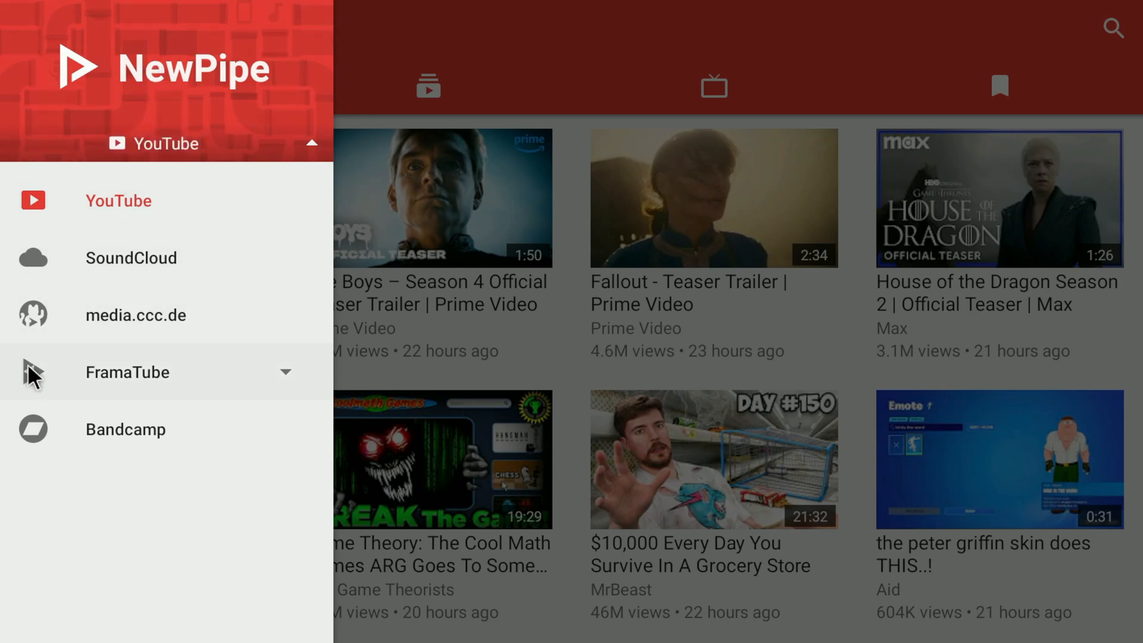
left_click(128, 373)
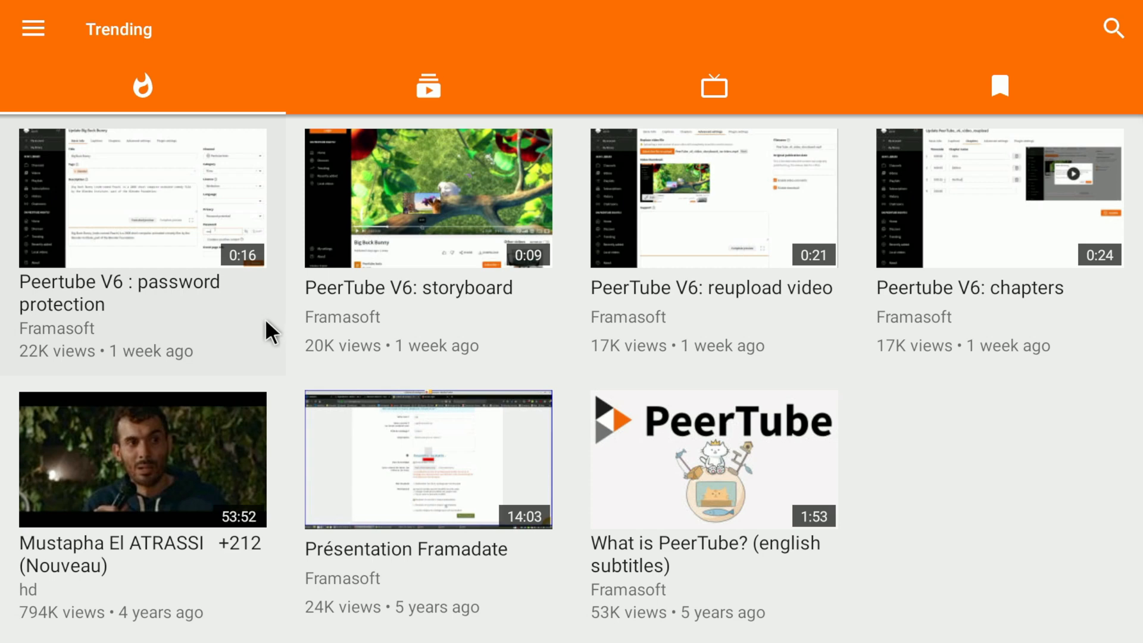
mouse_move(280, 322)
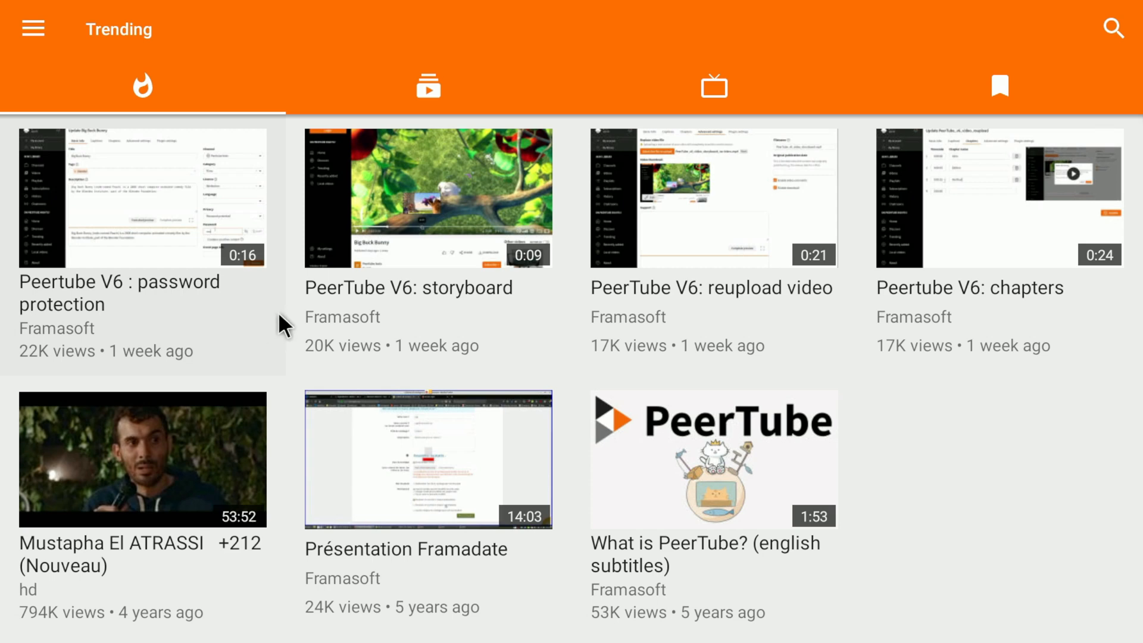
mouse_move(713, 86)
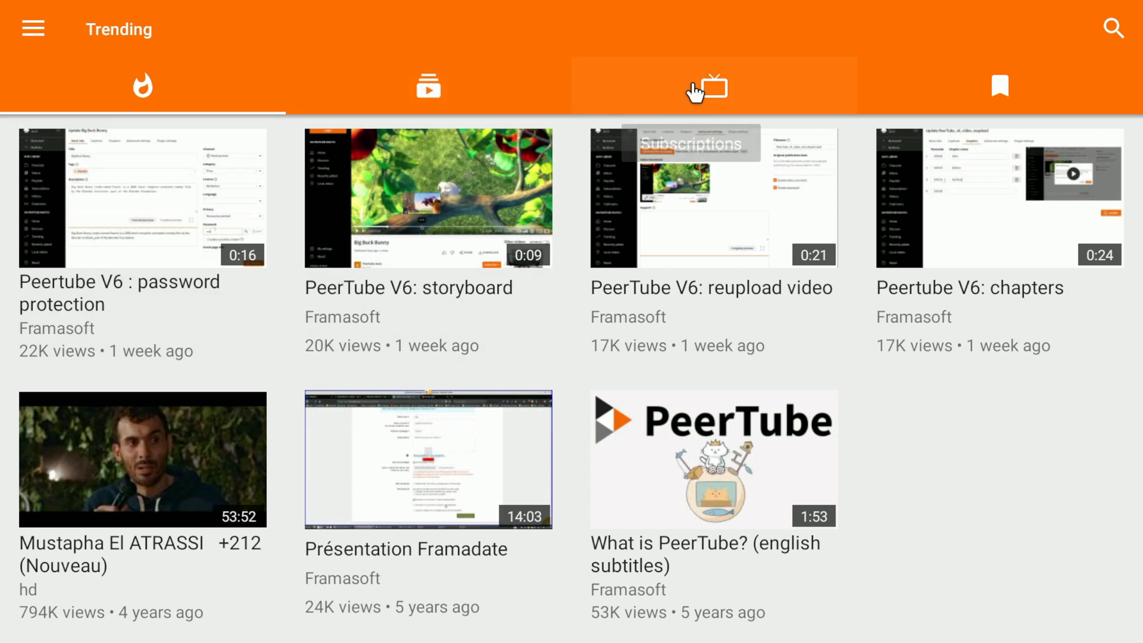
- Import channel subscriptions into NewPipe's Subscriptions tab, accepting the network warning
left_click(713, 86)
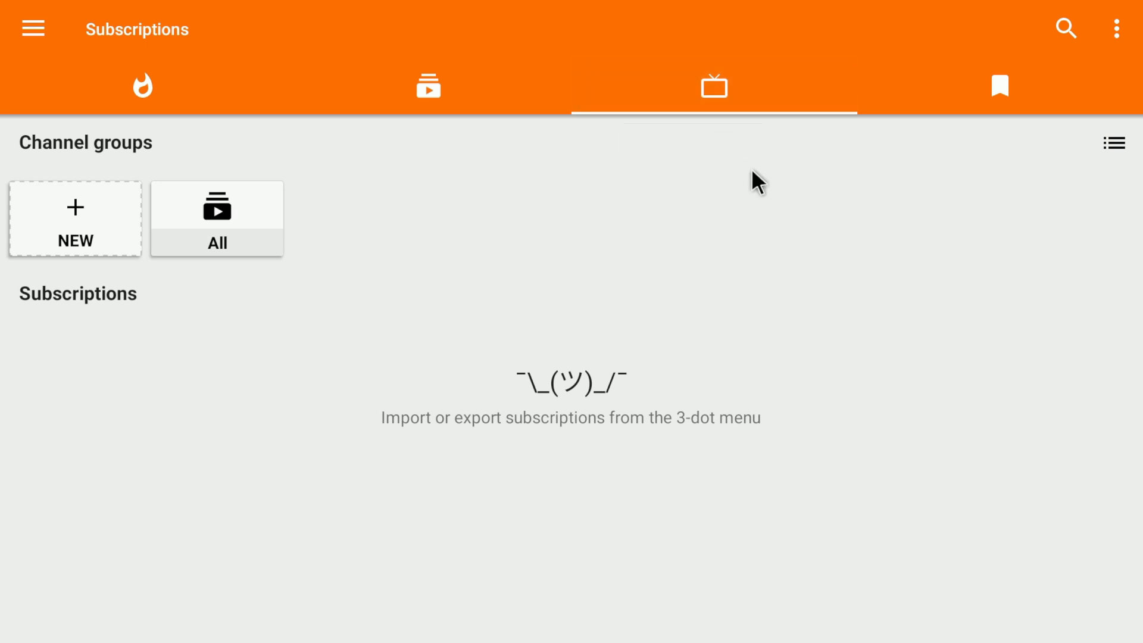
mouse_move(822, 188)
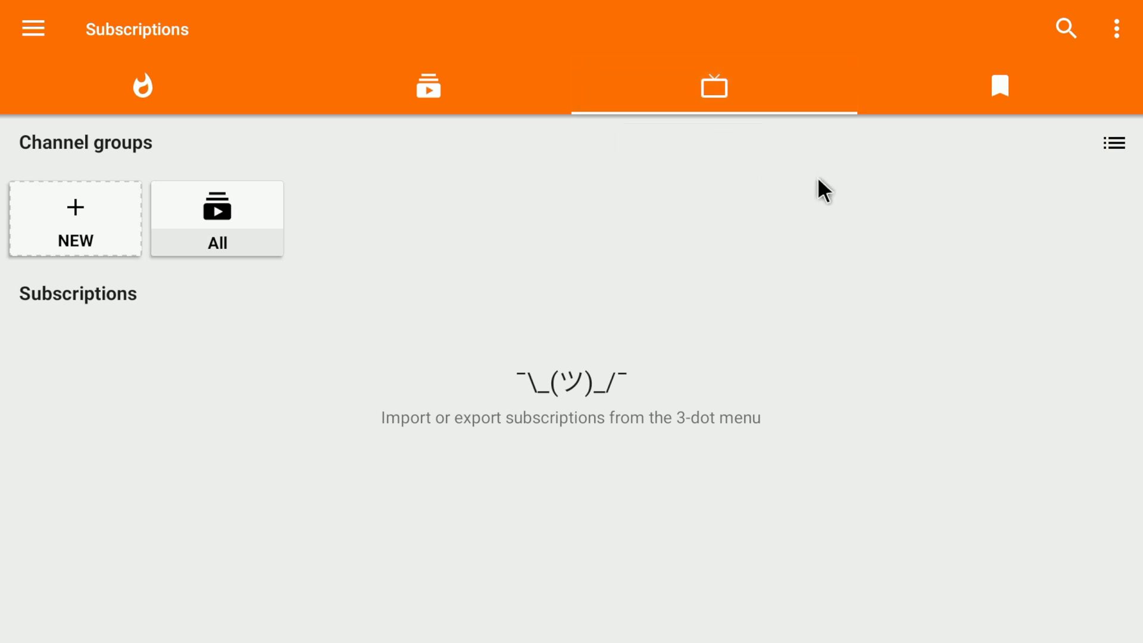
mouse_move(1052, 151)
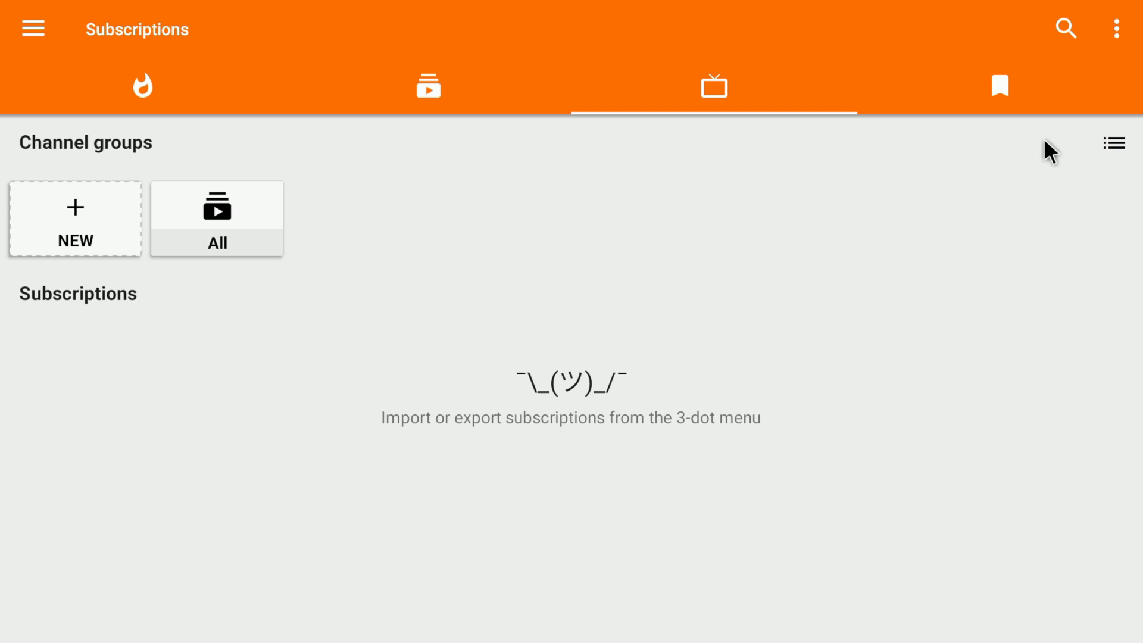
mouse_move(1118, 30)
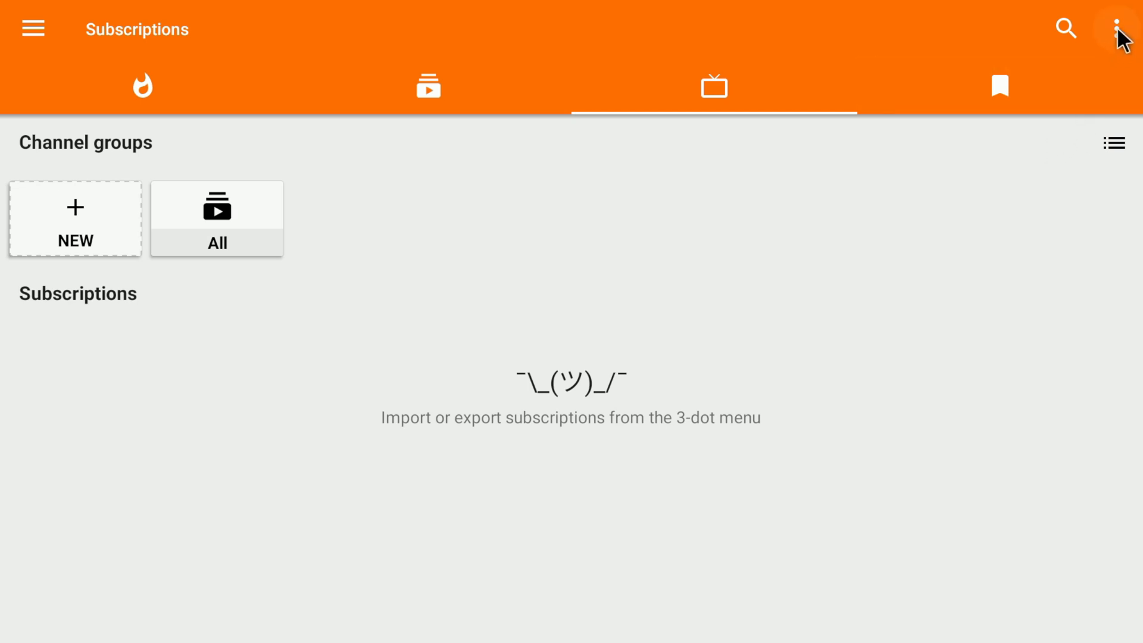
left_click(1120, 29)
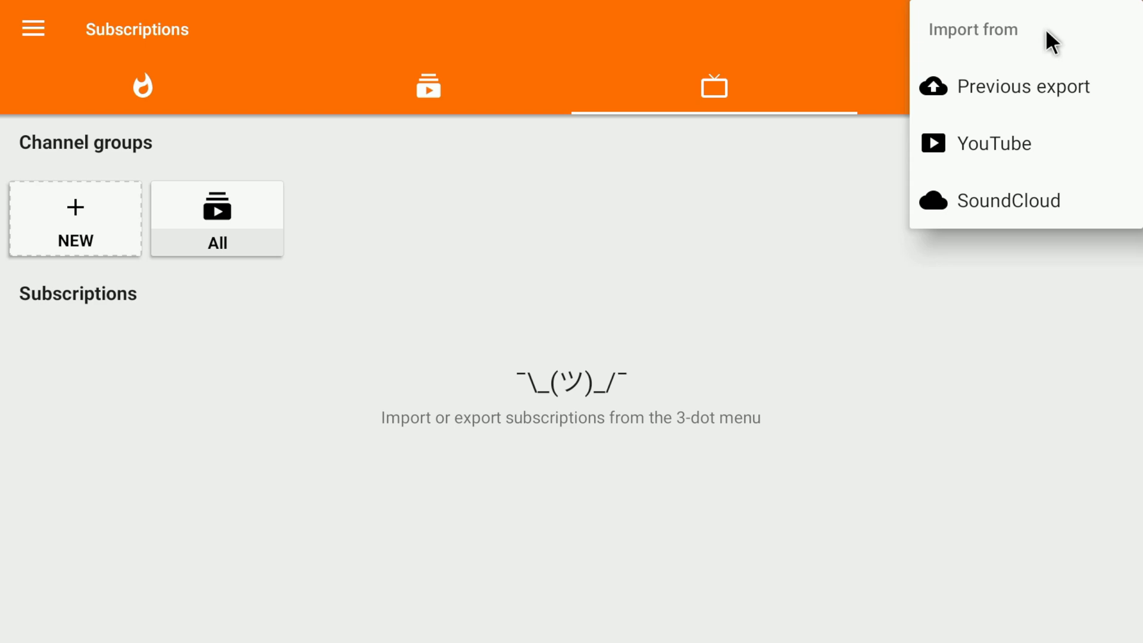
mouse_move(1035, 88)
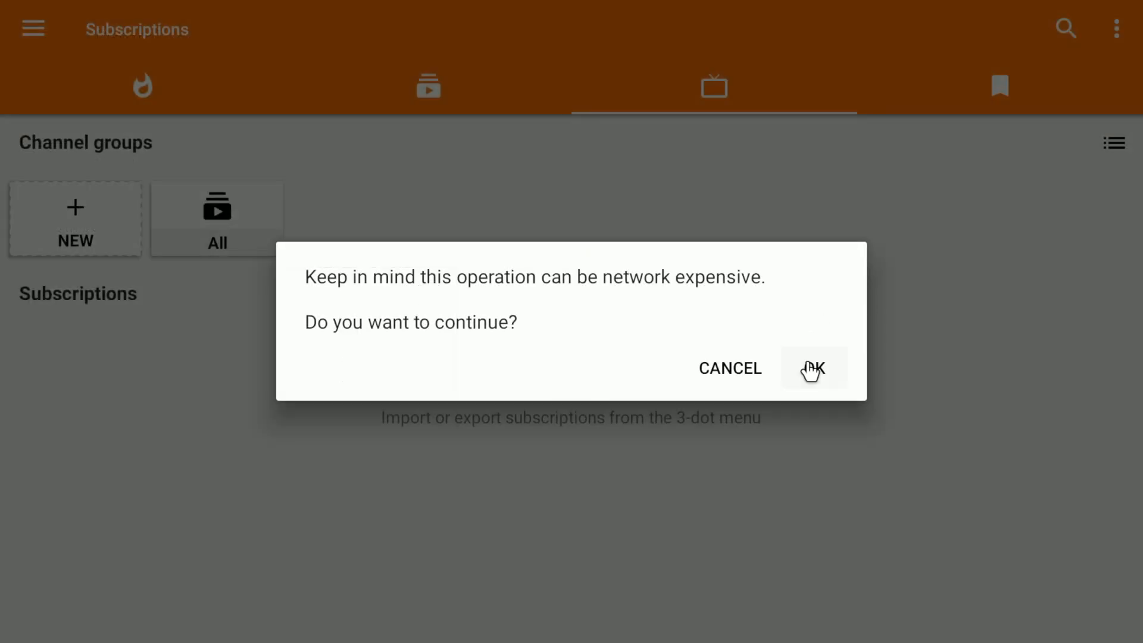
left_click(813, 367)
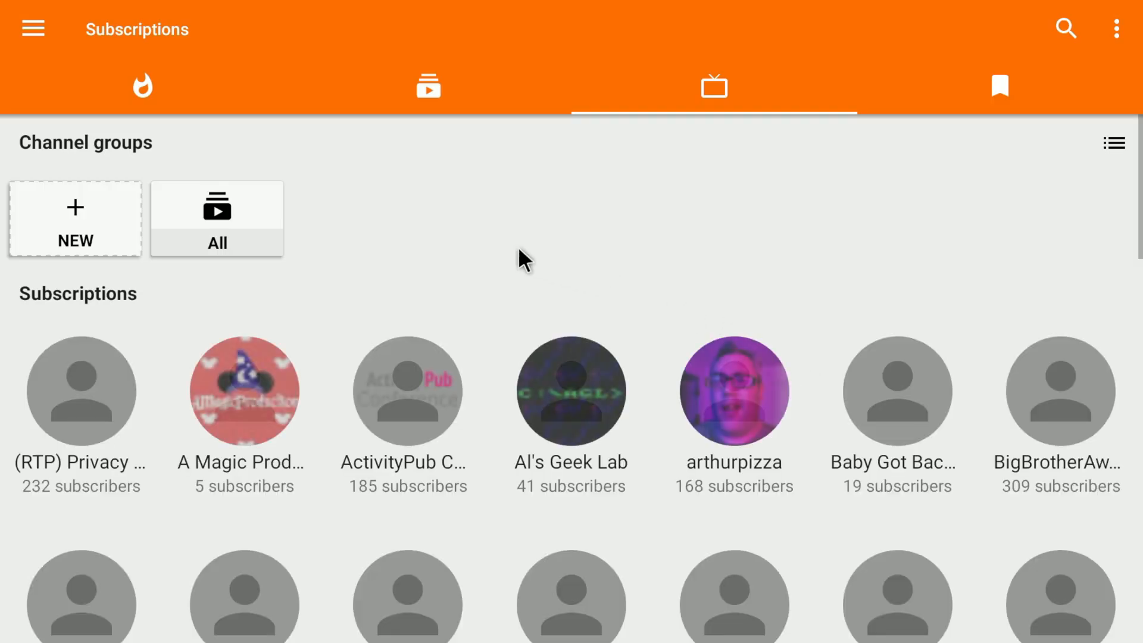
- Load the What's New feed of recent videos from the imported channels
left_click(428, 85)
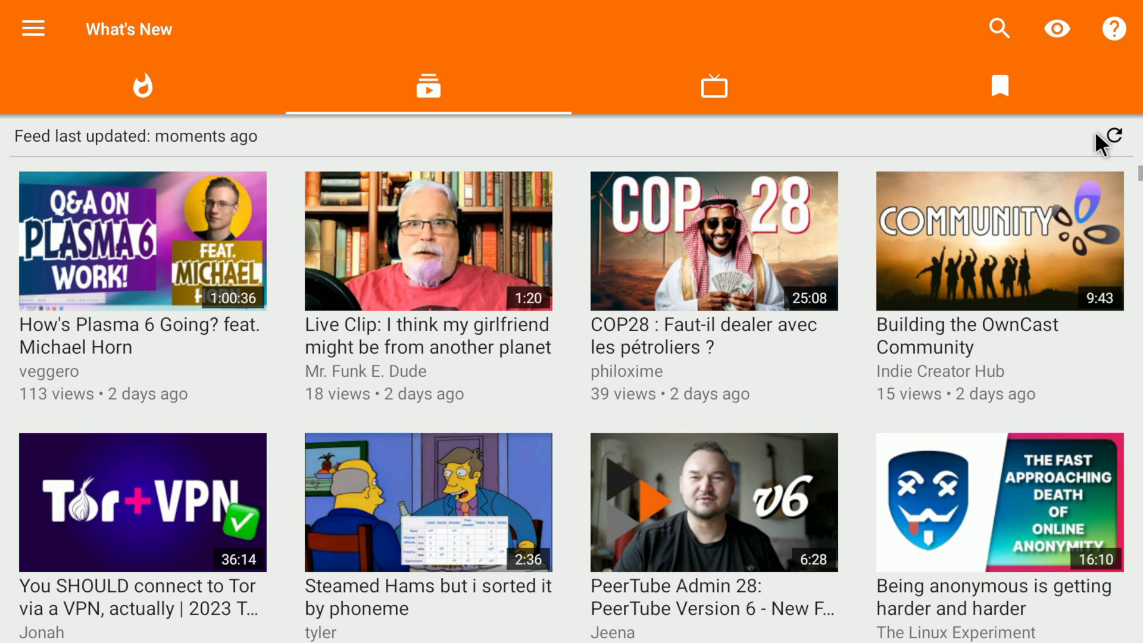
mouse_move(761, 211)
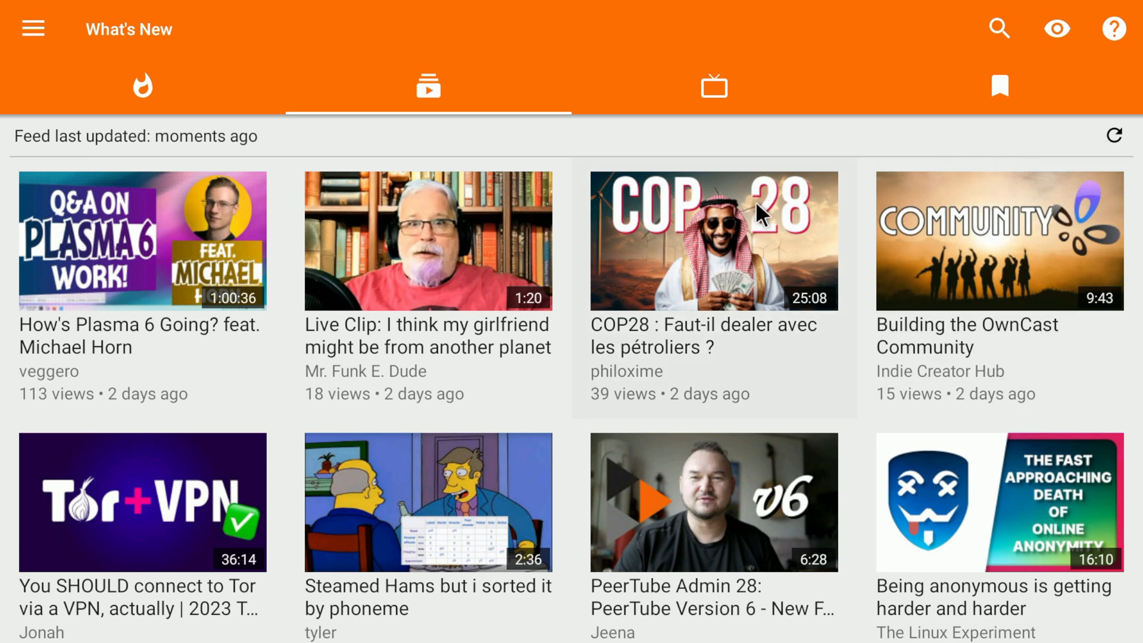
mouse_move(538, 222)
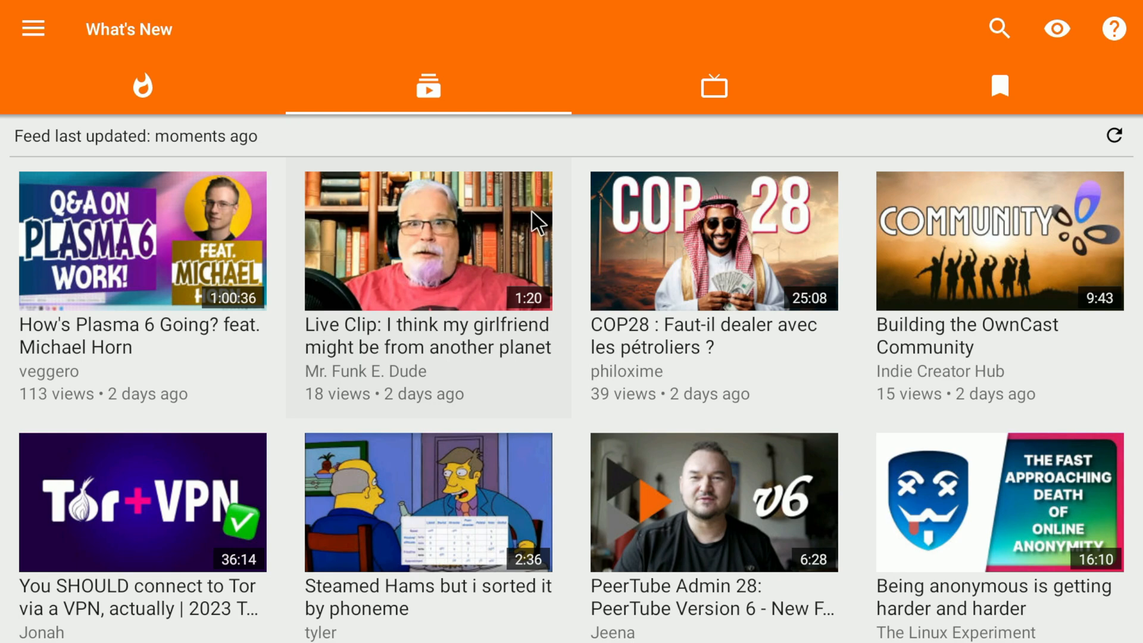
mouse_move(32, 29)
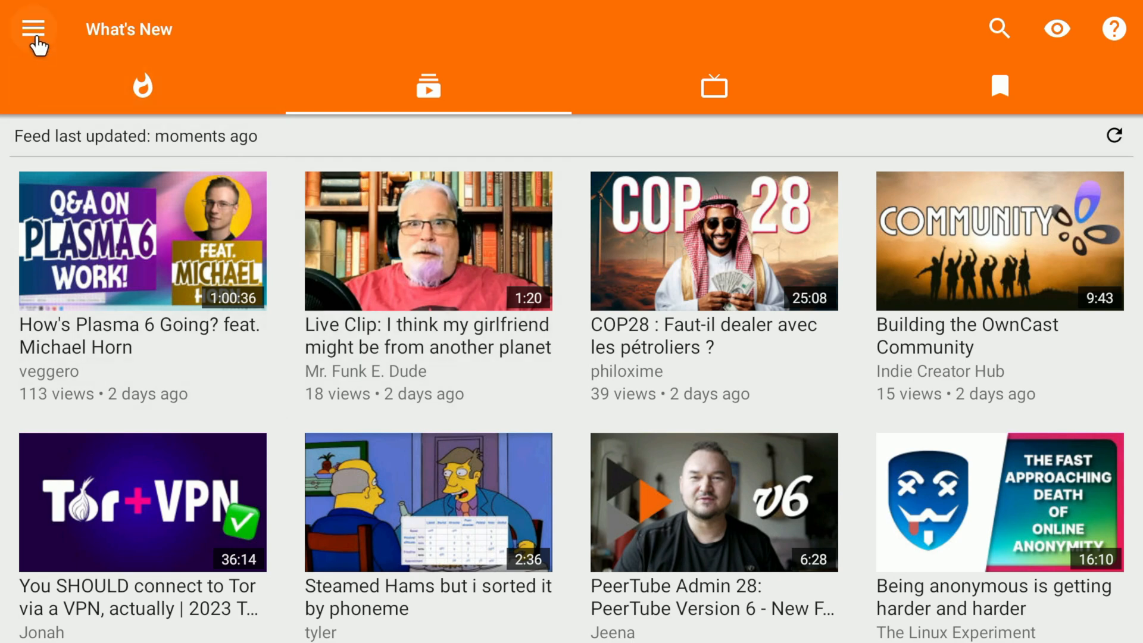
- Open the PeerTube instances settings listing FramaTube from the navigation drawer
left_click(32, 29)
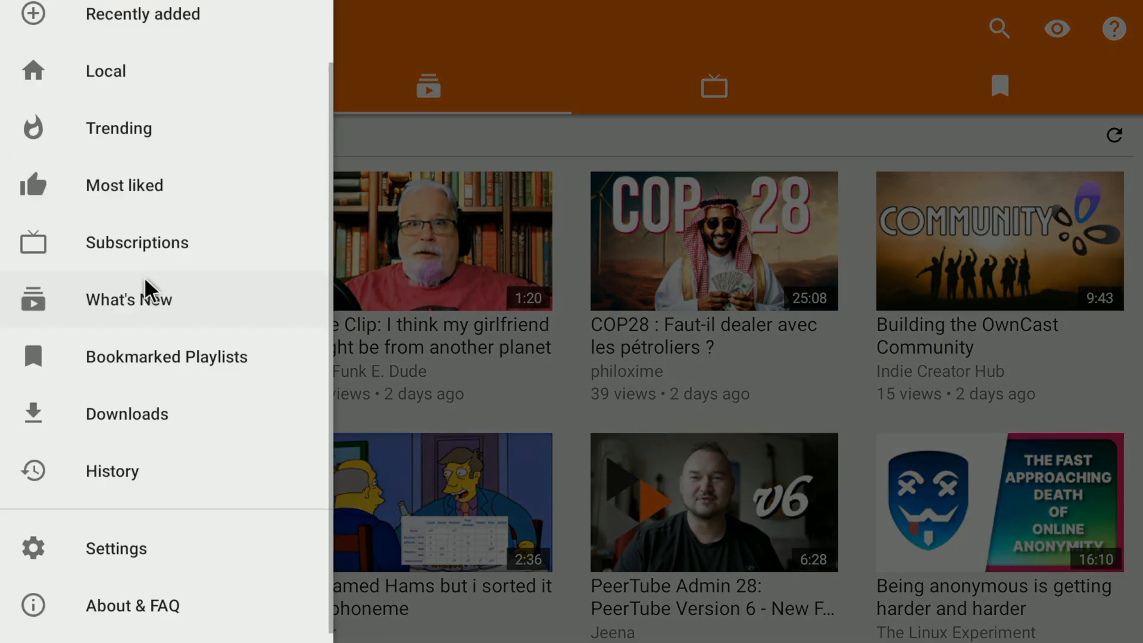
left_click(116, 549)
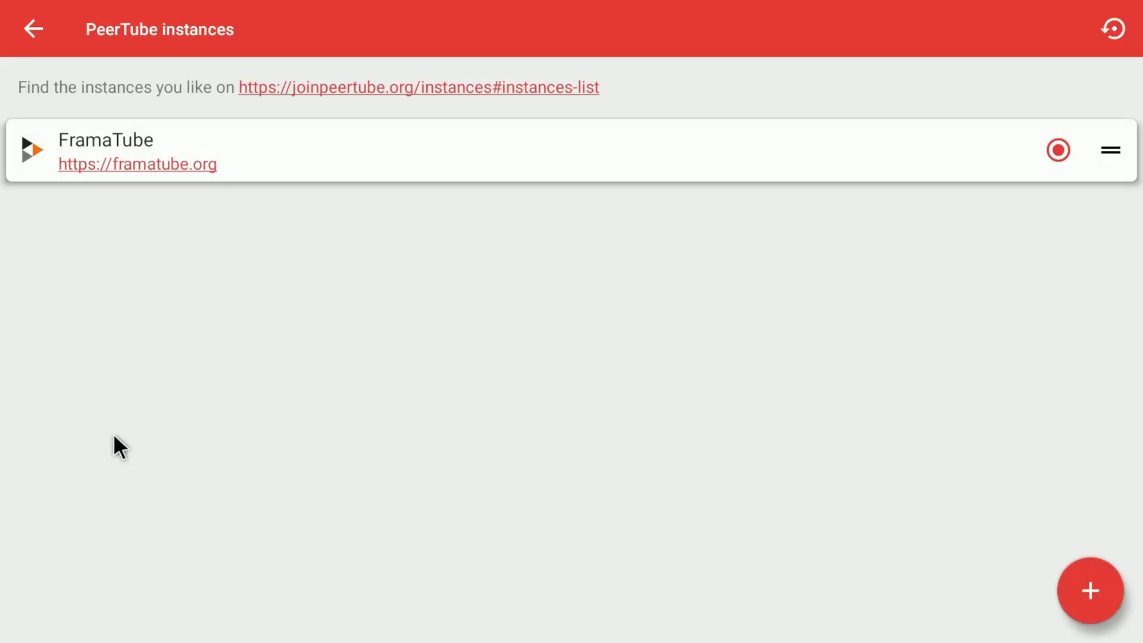
mouse_move(133, 441)
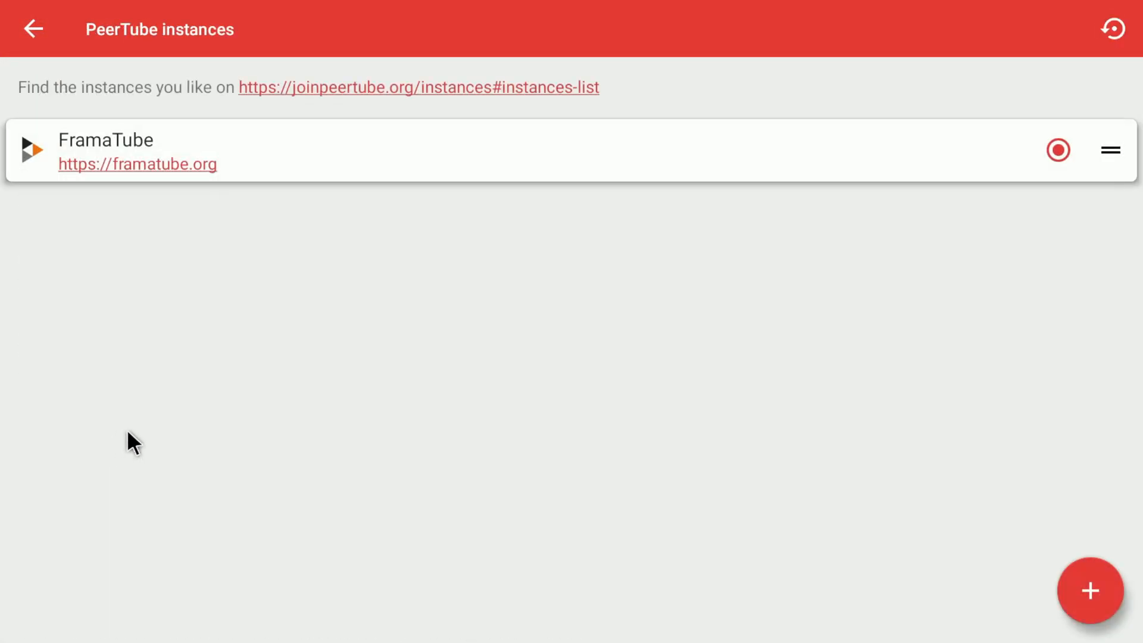
mouse_move(285, 251)
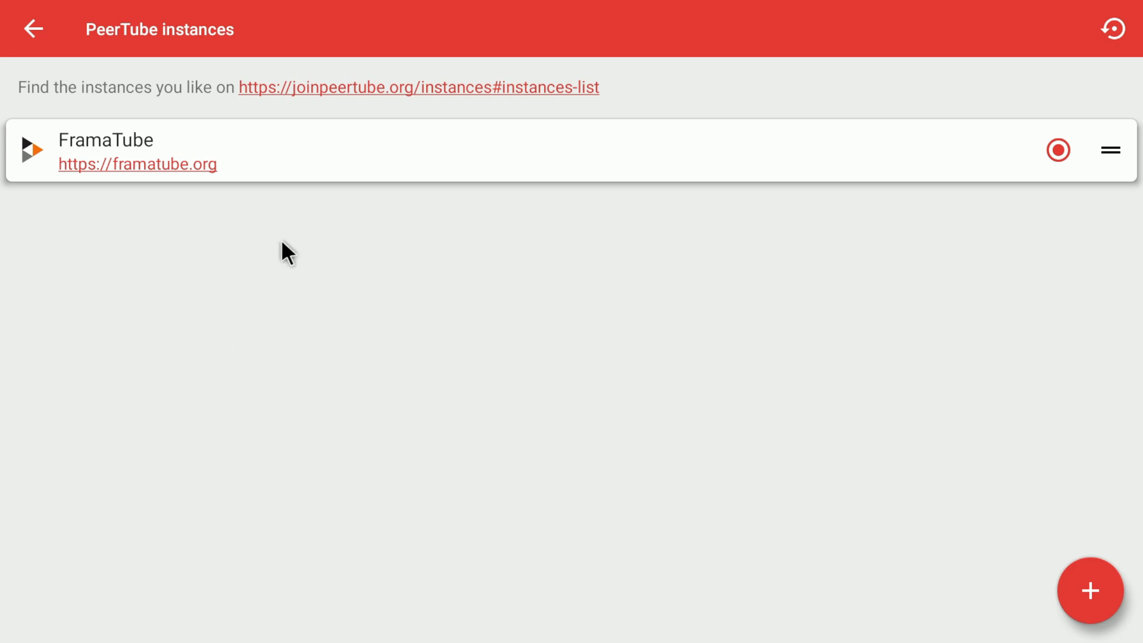
mouse_move(545, 345)
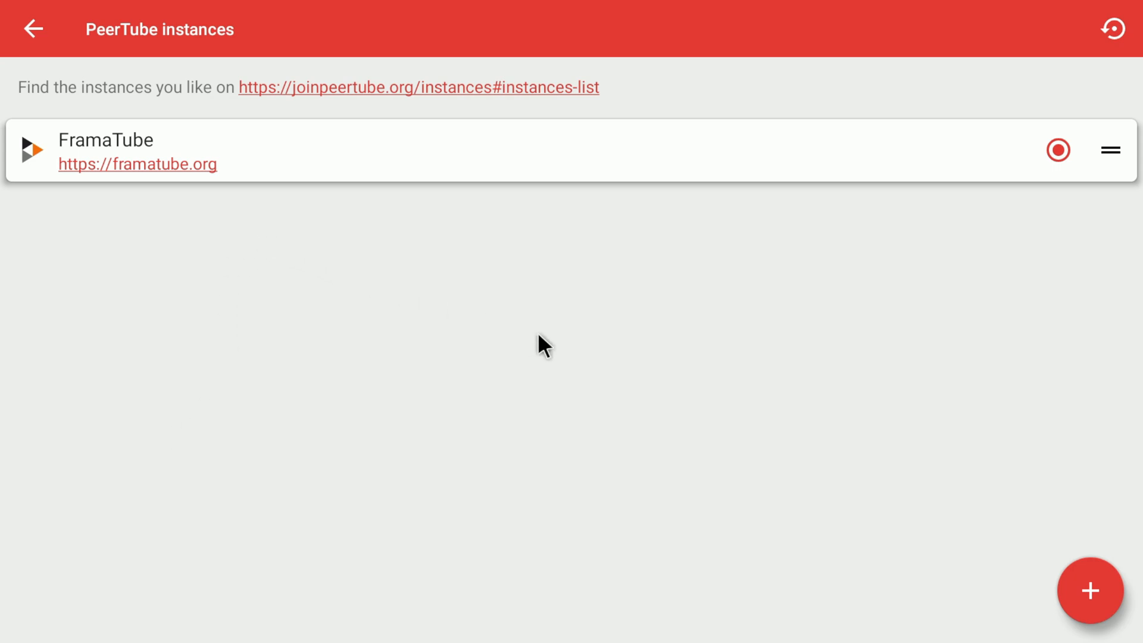
mouse_move(636, 386)
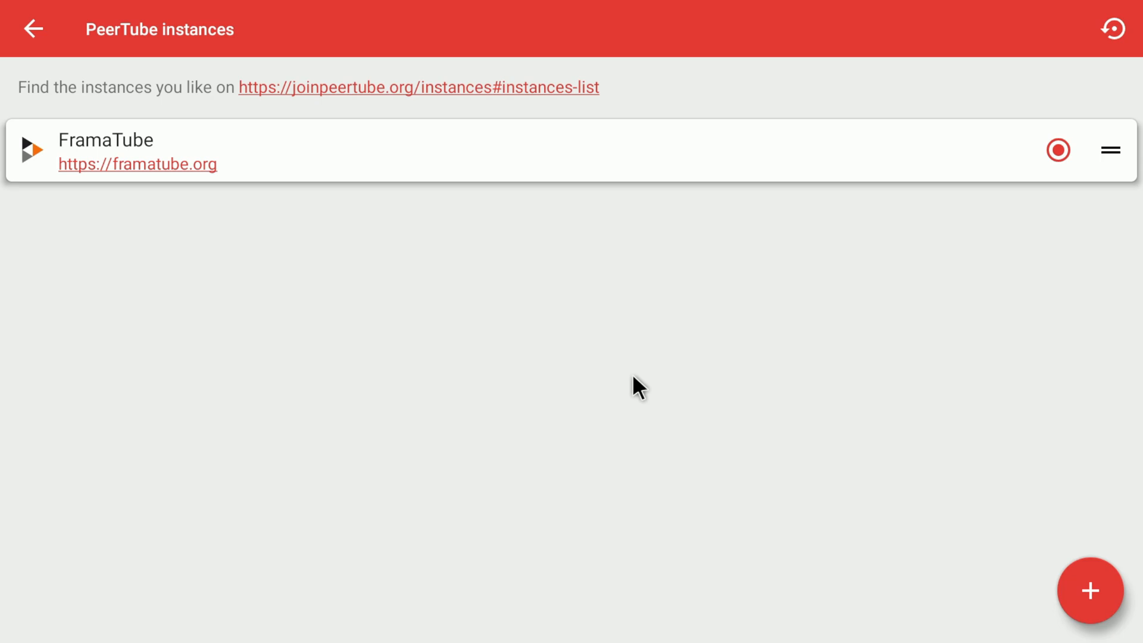
- Add tilvids.com as a PeerTube instance, select TILvids, and return to Settings
left_click(1090, 590)
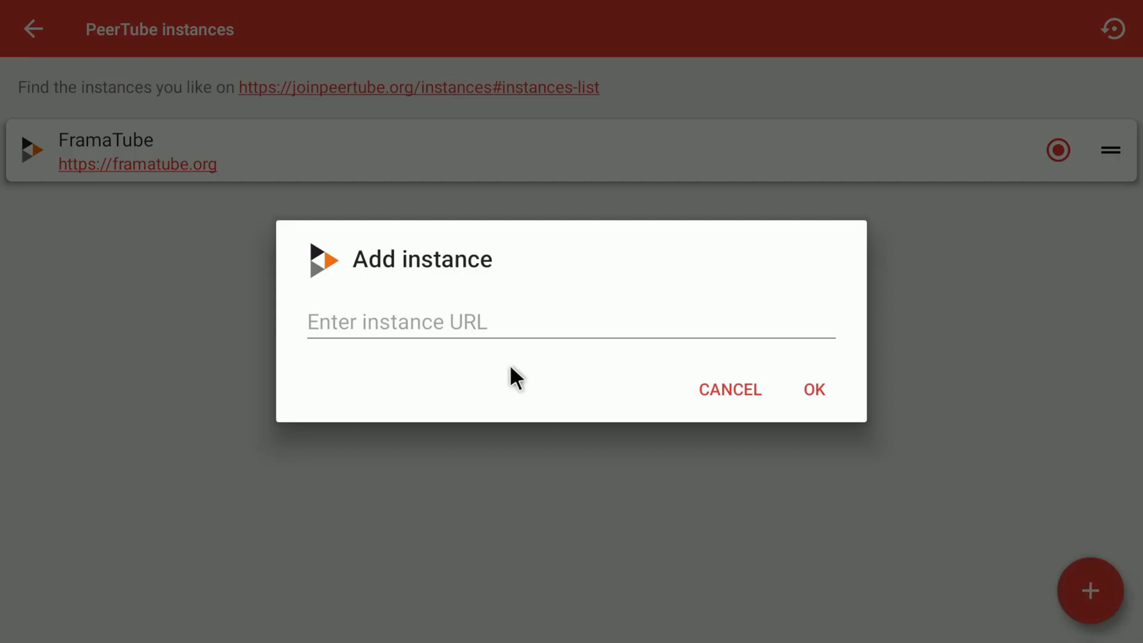
type("ti")
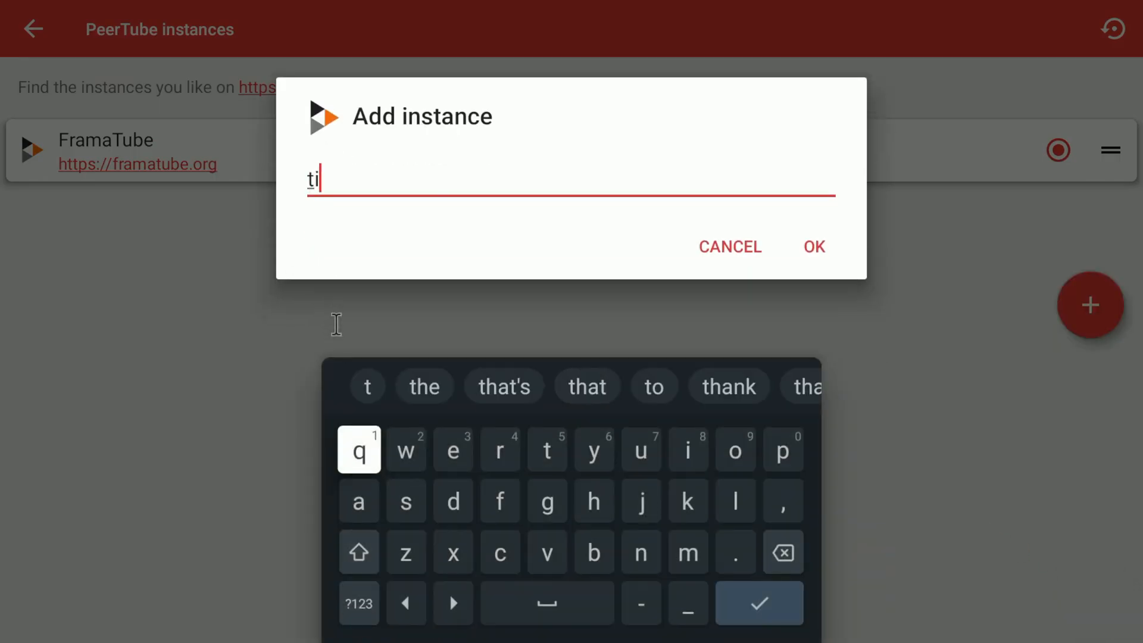
type("lvids.co")
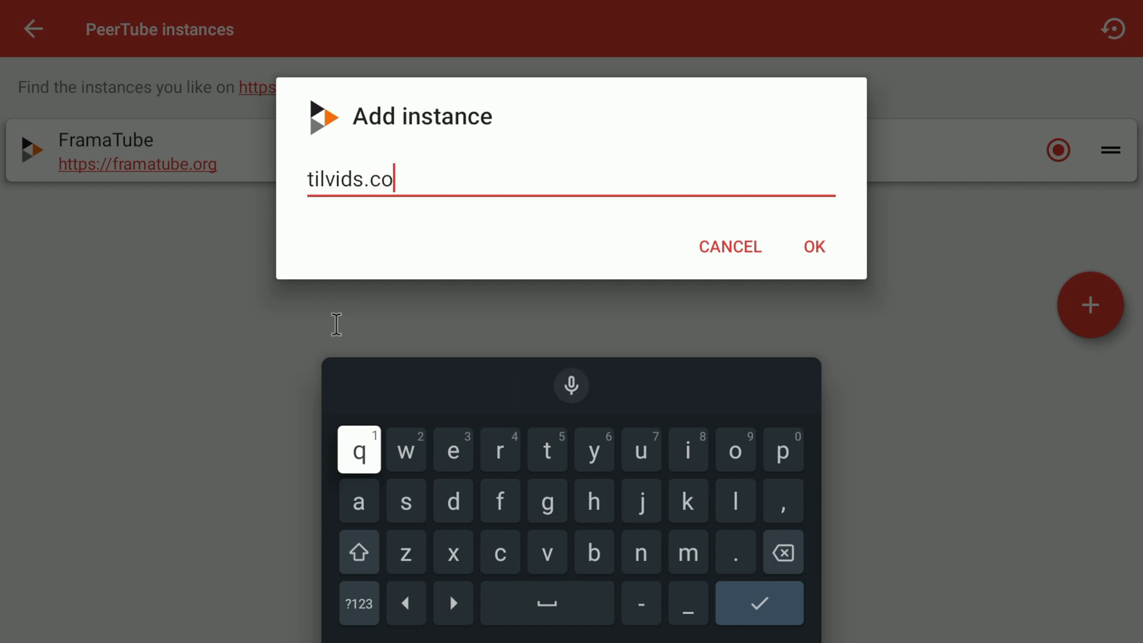
type("m")
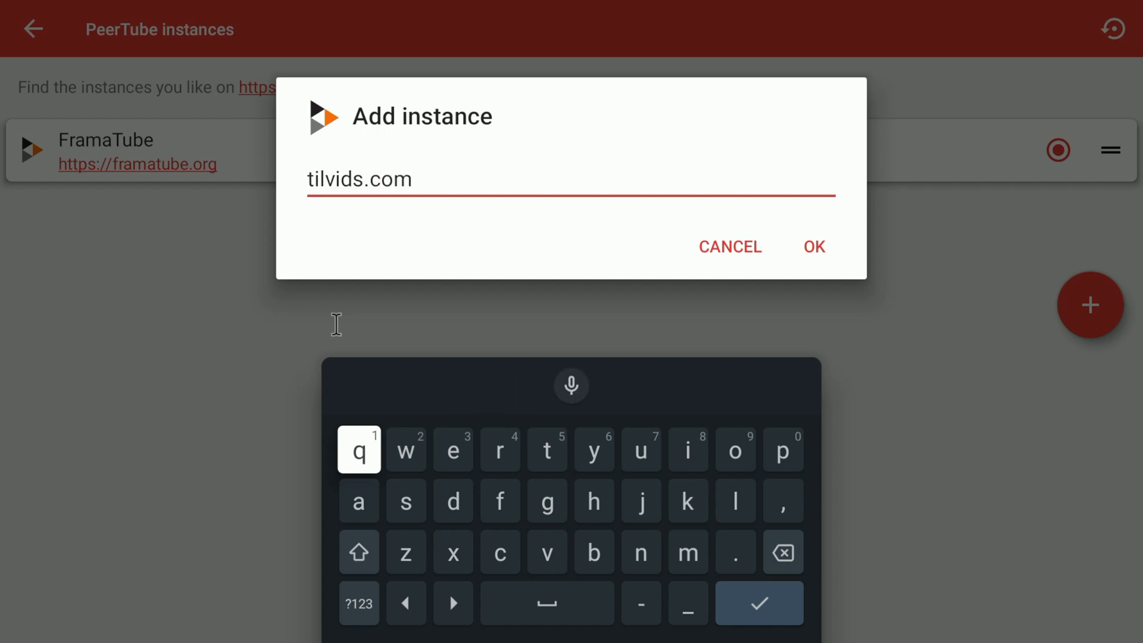
left_click(813, 246)
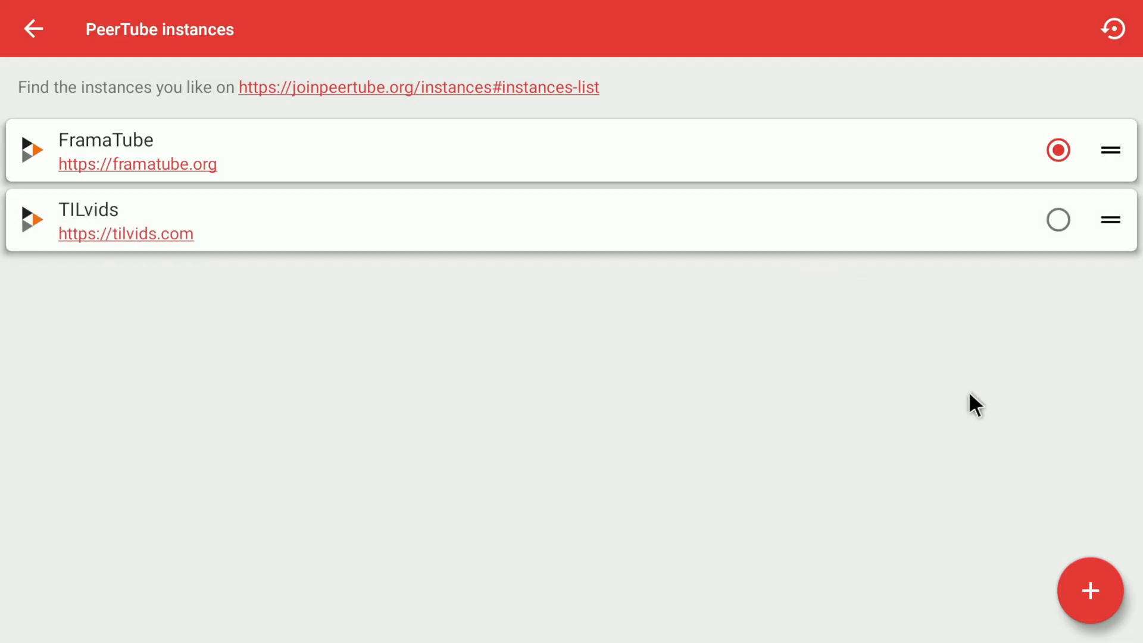
left_click(1058, 220)
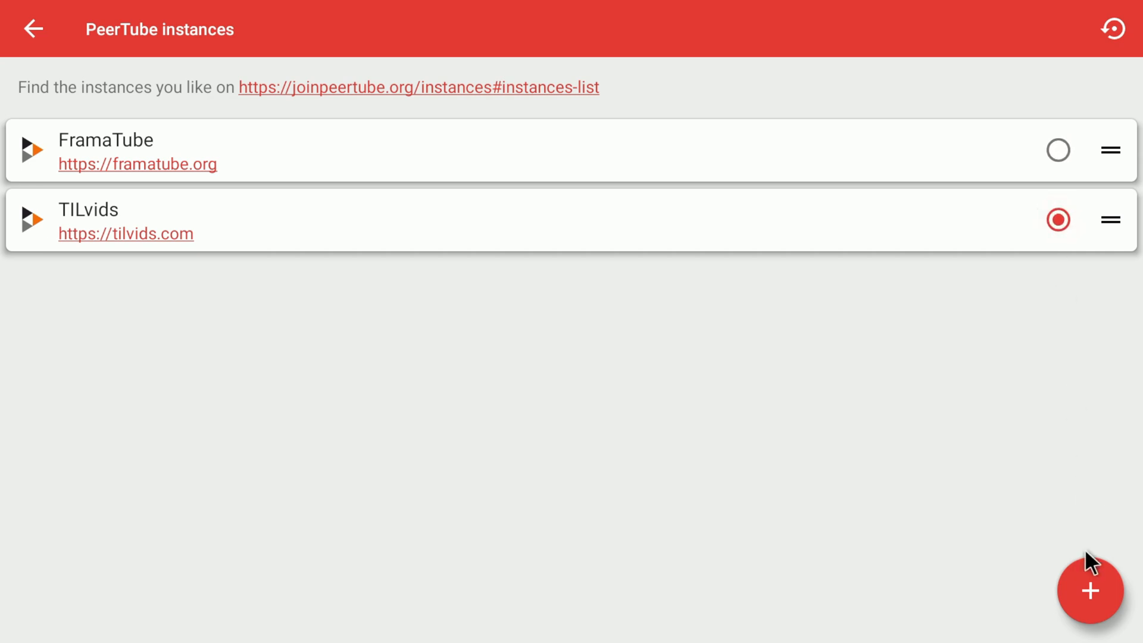
left_click(32, 29)
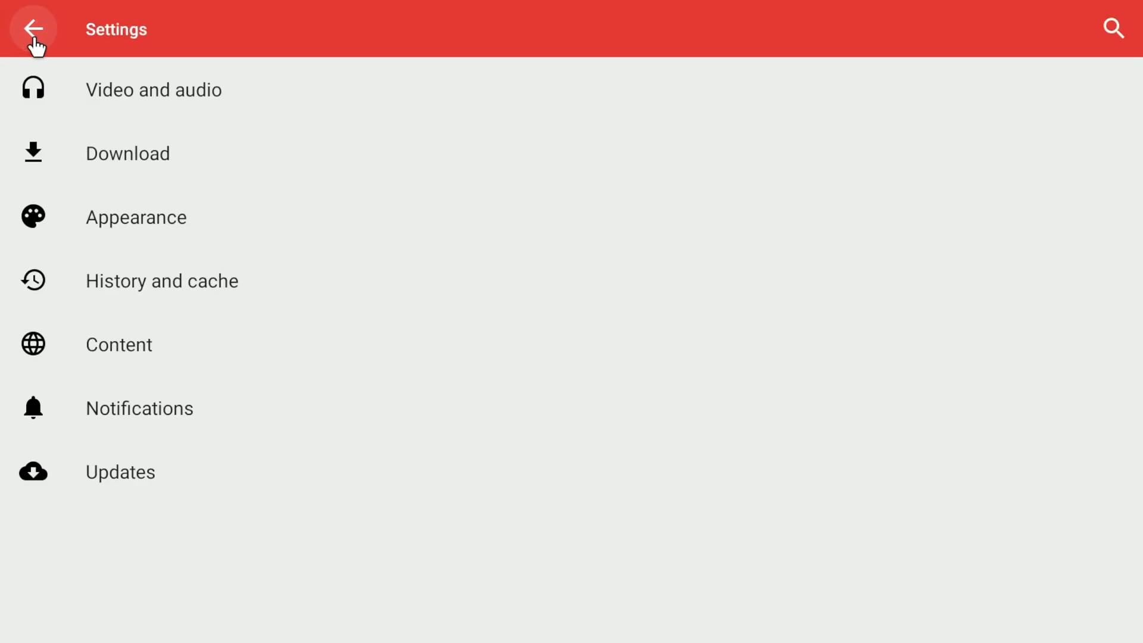
- Browse the TILvids Local feed and open its first video
left_click(33, 29)
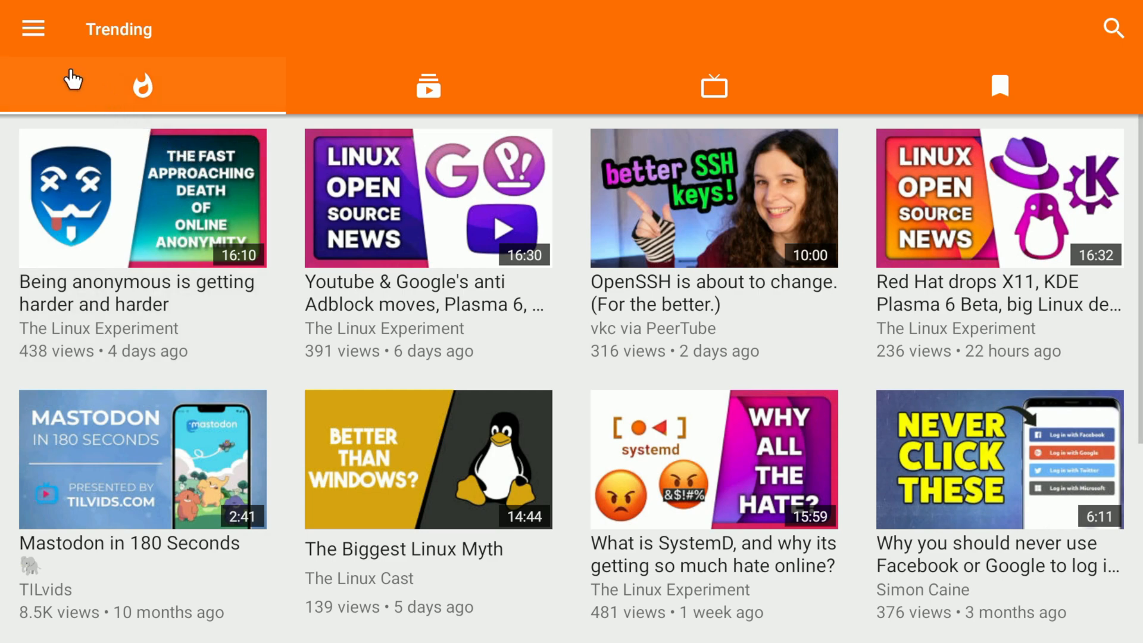
left_click(32, 29)
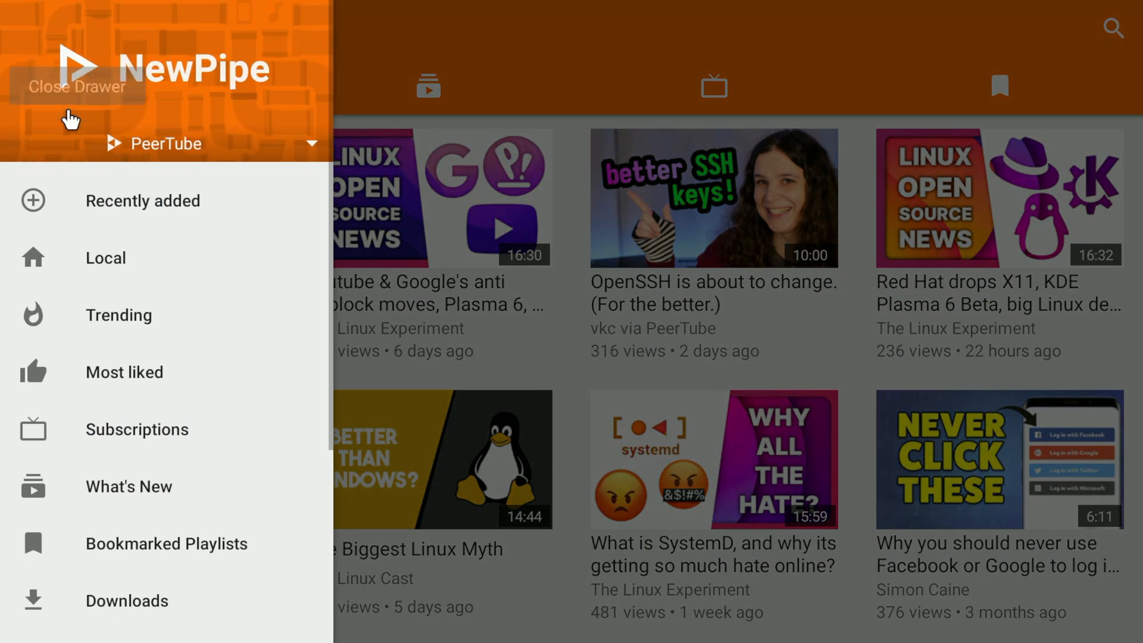
left_click(106, 258)
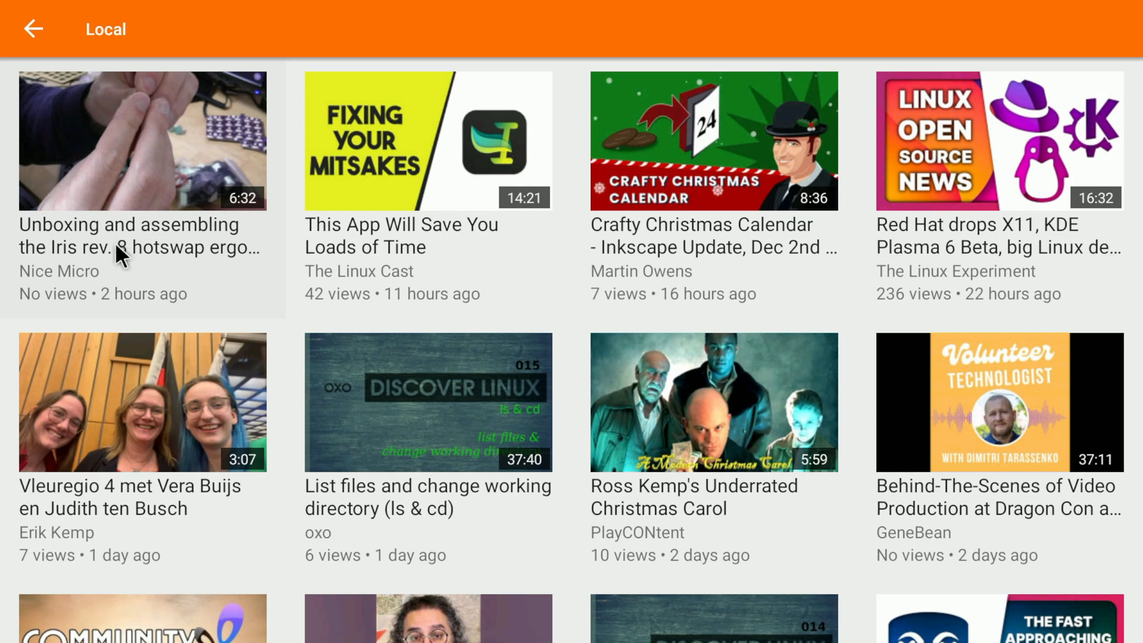
mouse_move(82, 240)
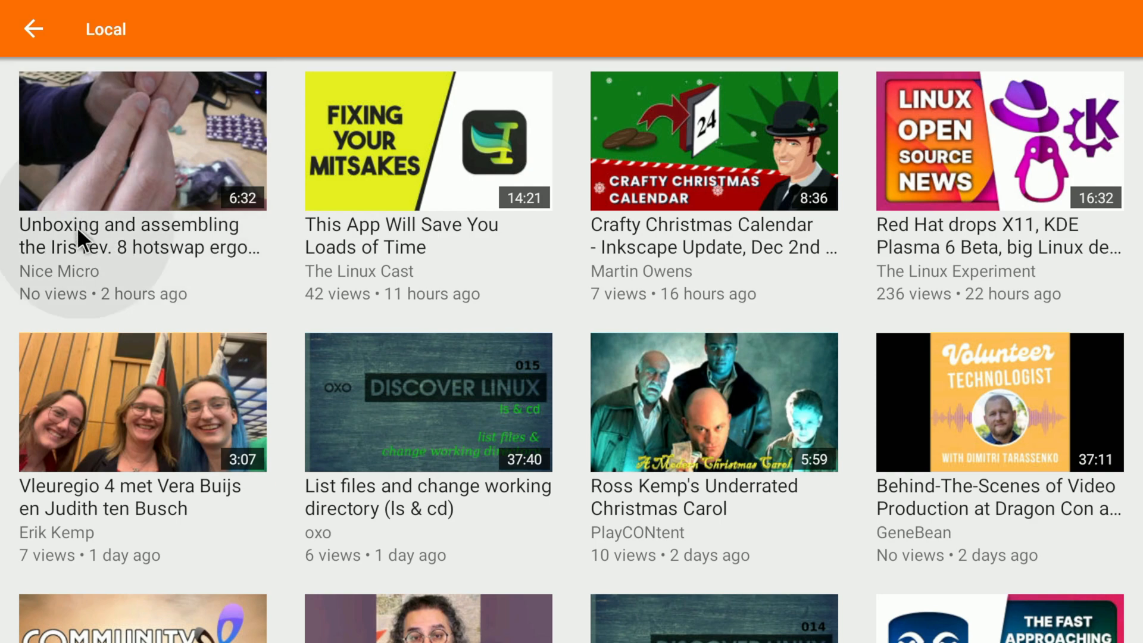
left_click(59, 272)
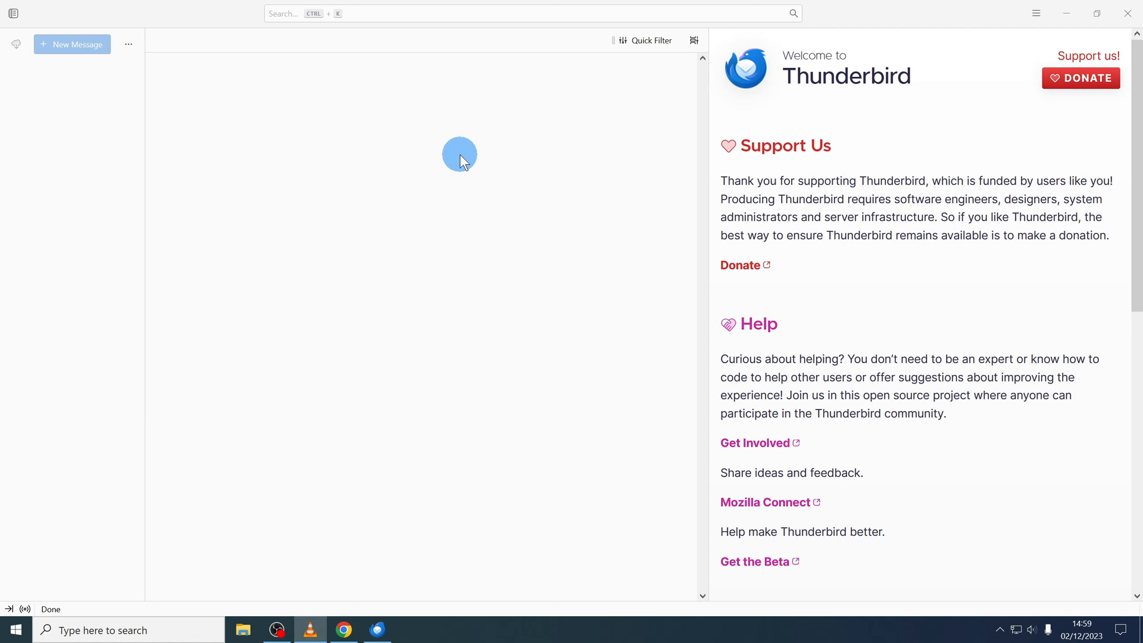
mouse_move(1035, 13)
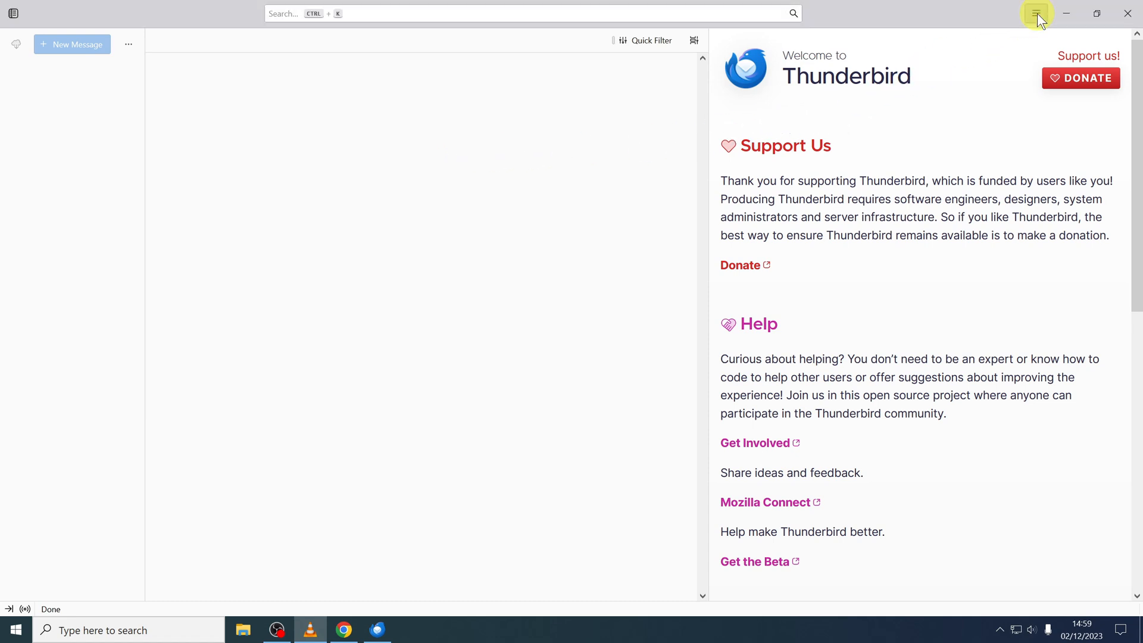
- Create a Thunderbird feed account named 'Peertube Videos'
left_click(1035, 14)
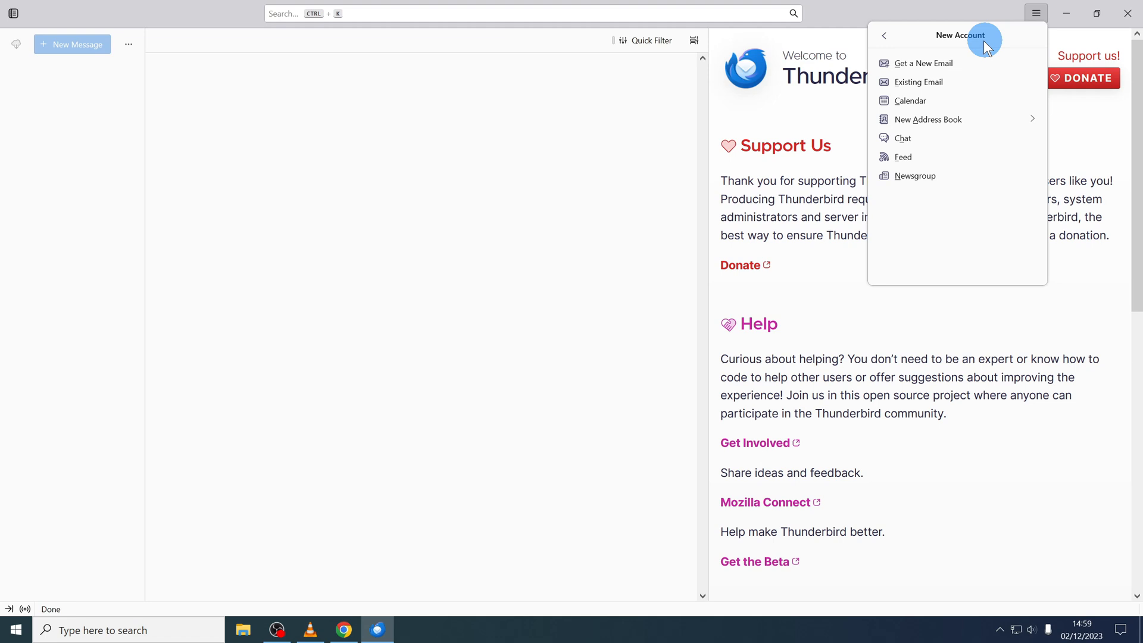
left_click(903, 157)
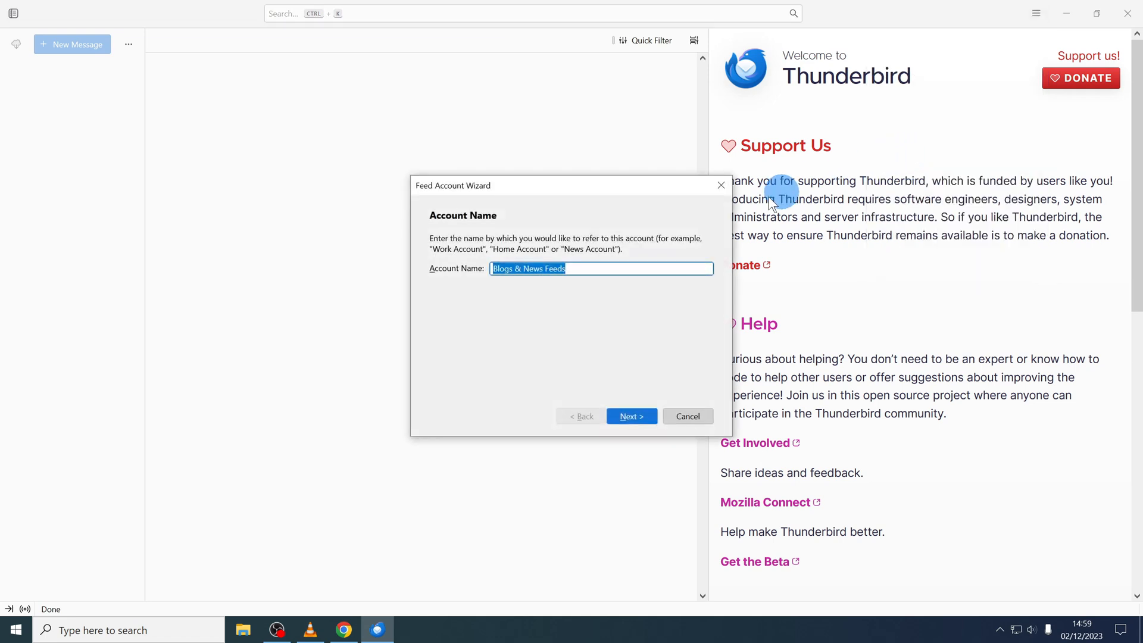
type("Peertu")
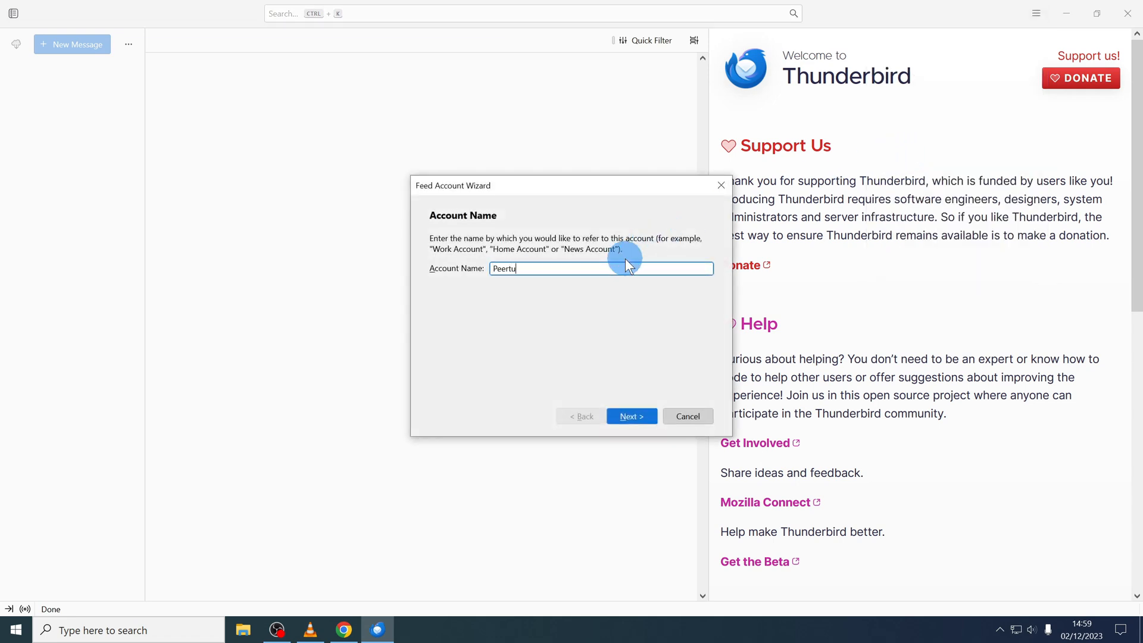
type("be Videos")
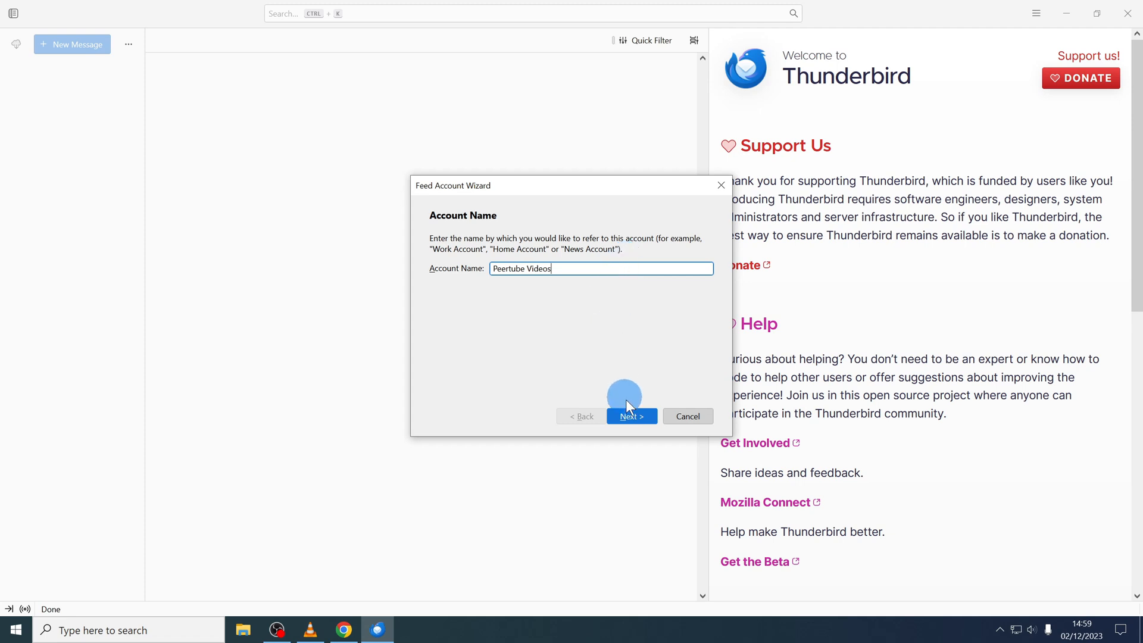
left_click(631, 415)
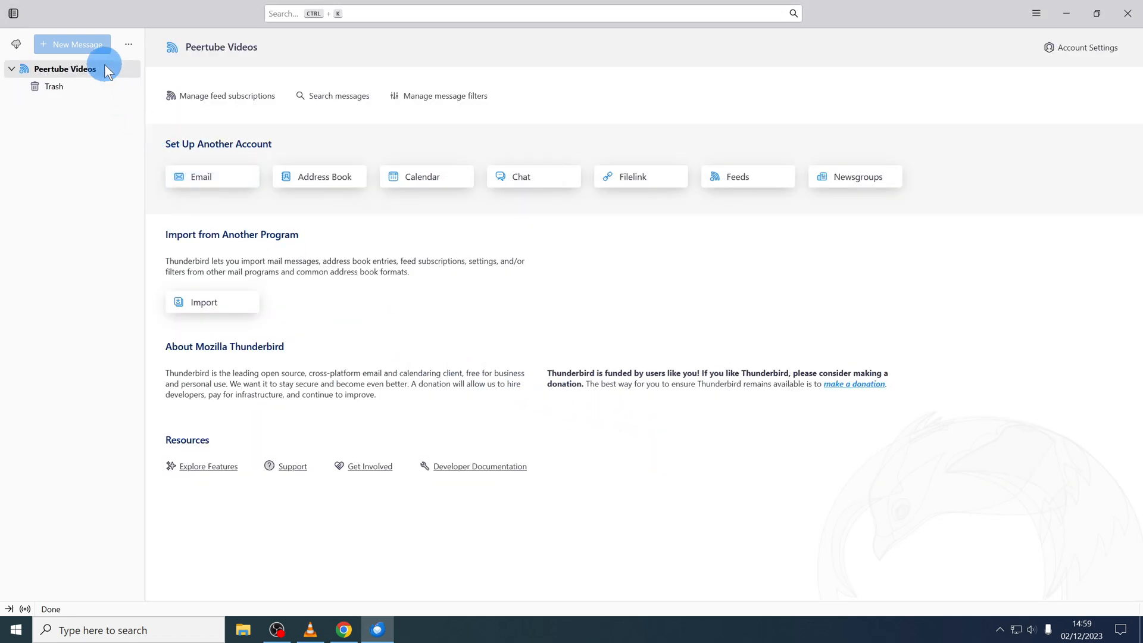
- Import MyThunderbirdFeeds-Peertube Channels.opml into the Peertube Videos account's feed subscriptions
right_click(64, 69)
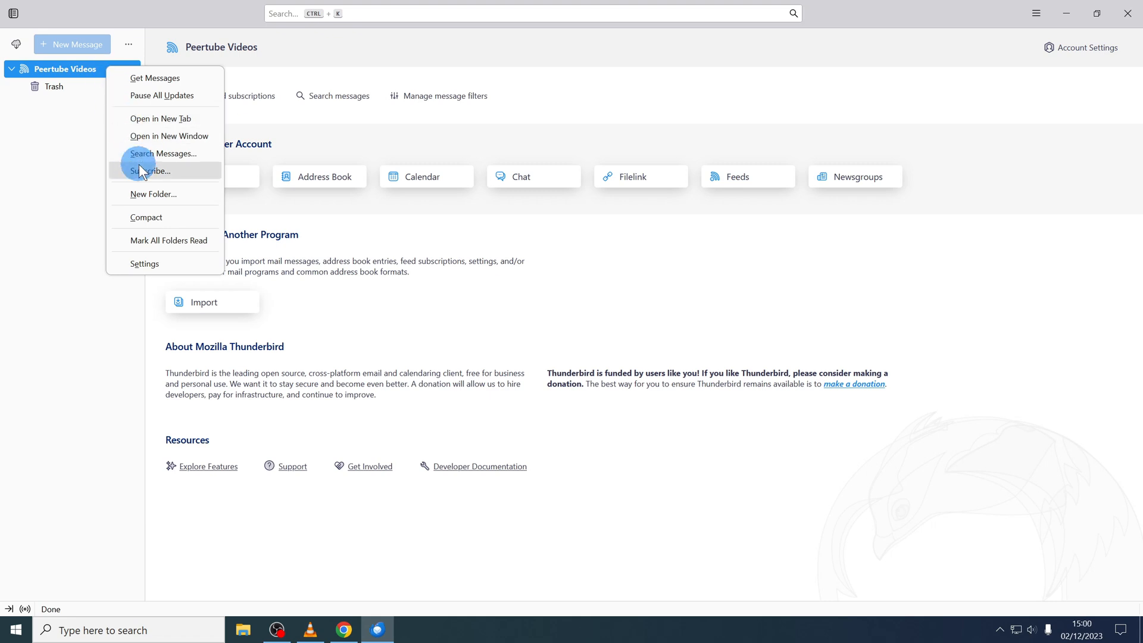
left_click(151, 171)
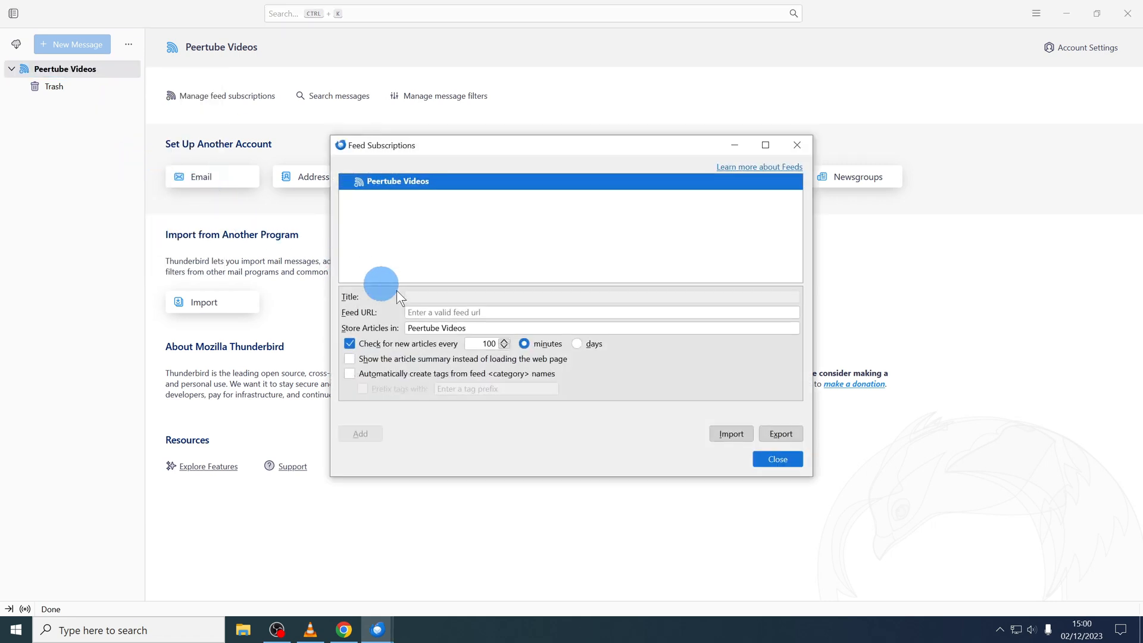
left_click(730, 434)
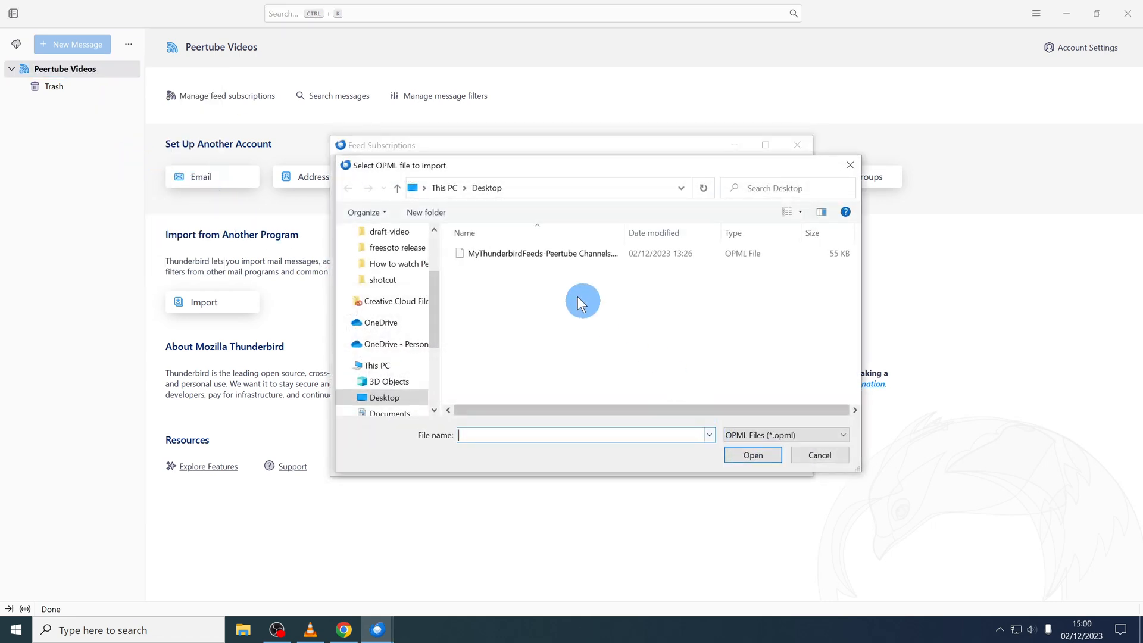
left_click(539, 253)
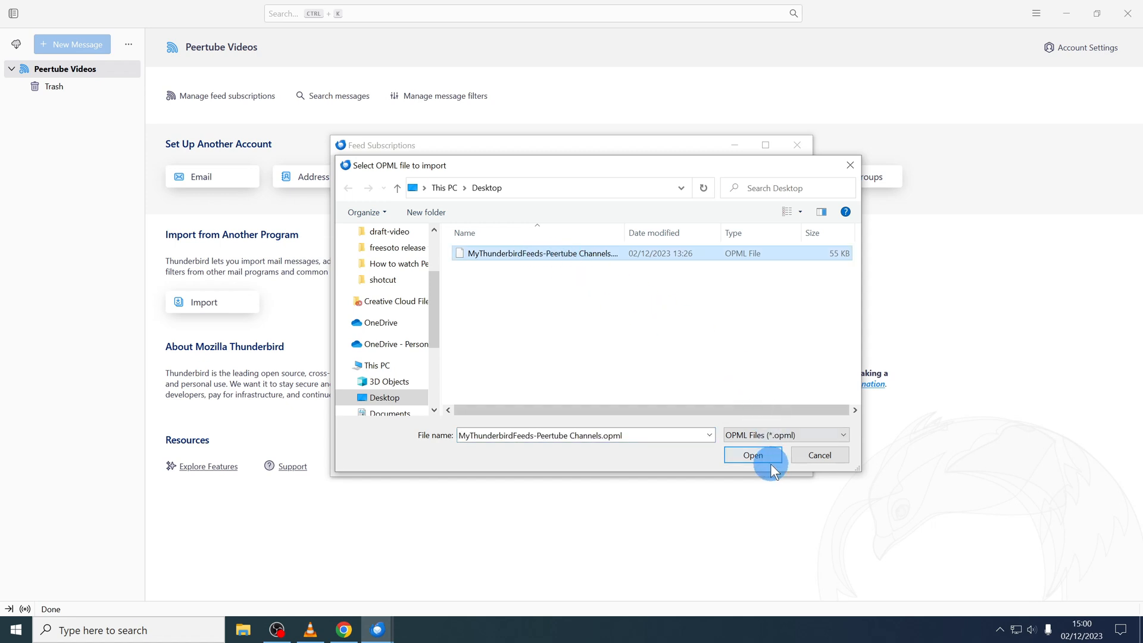
left_click(753, 455)
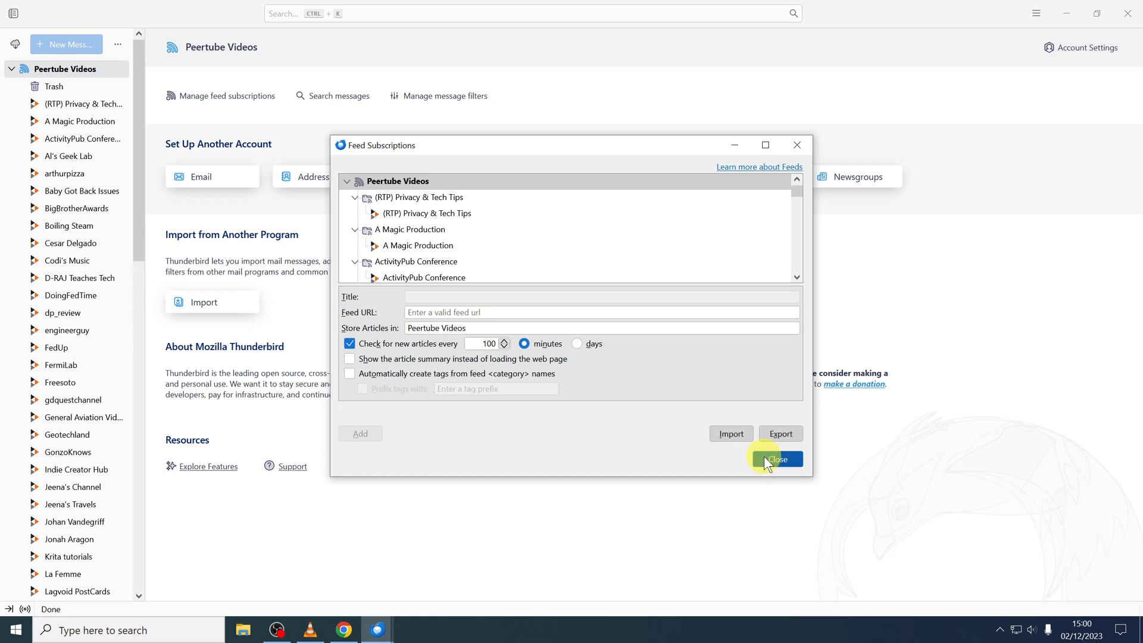
left_click(776, 458)
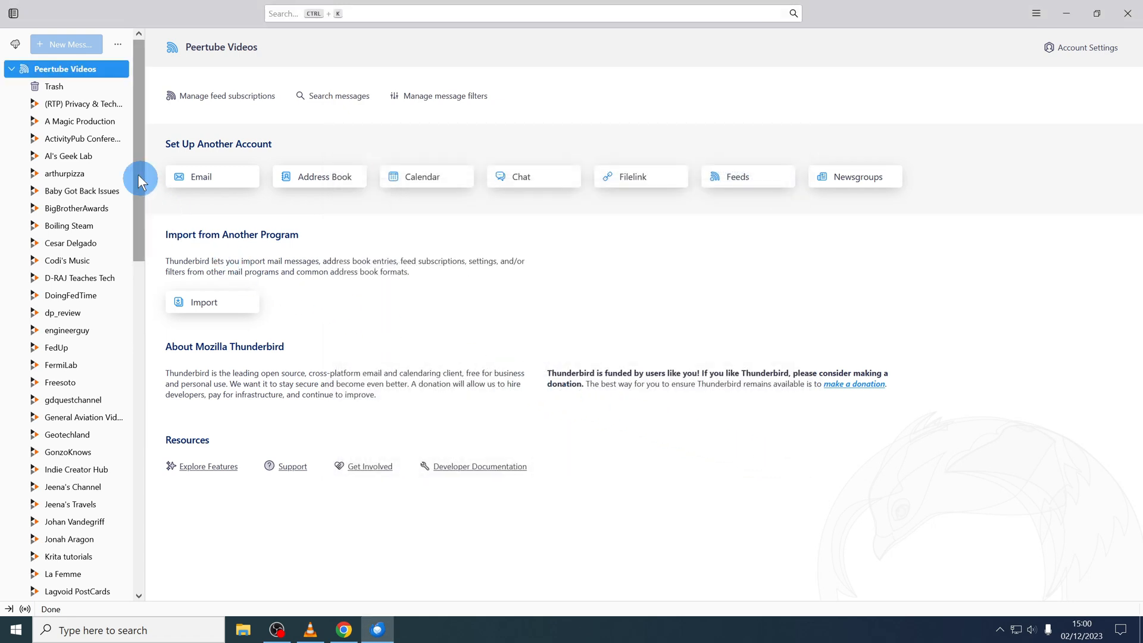
mouse_move(69, 69)
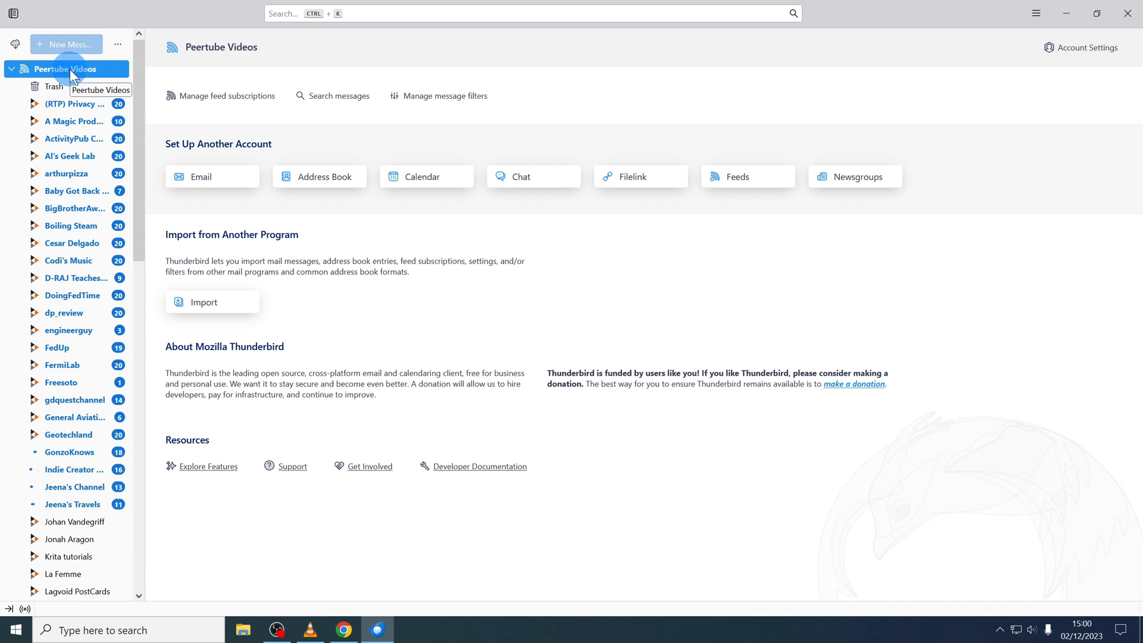
- Open the Privacy & Tech Tips 'Future Windows Users' article and load its full web page
left_click(73, 103)
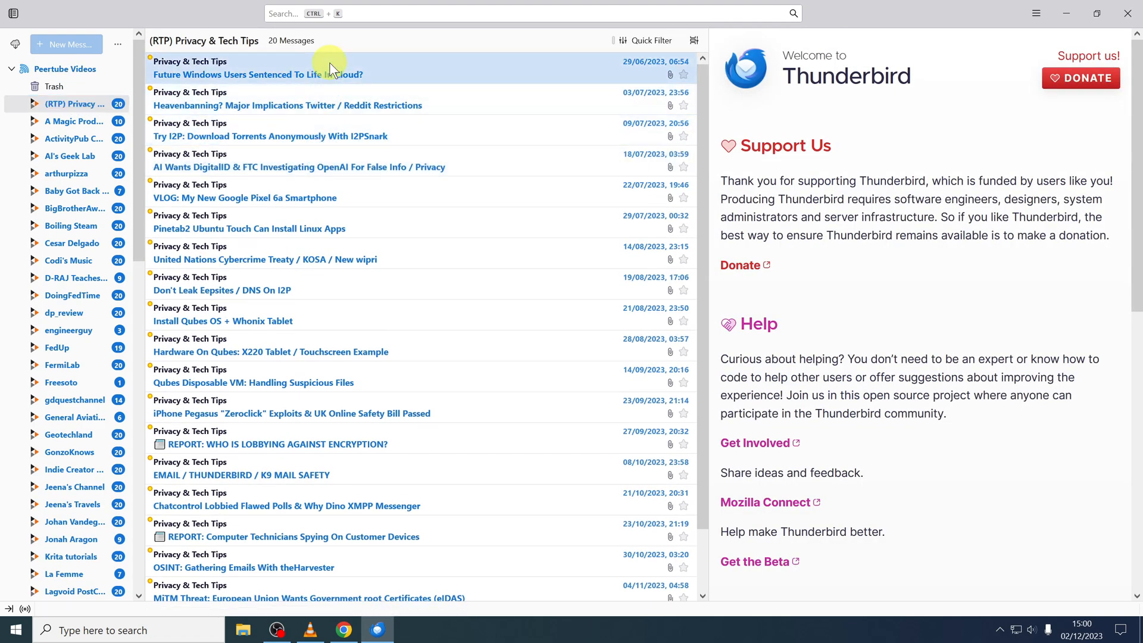
left_click(257, 68)
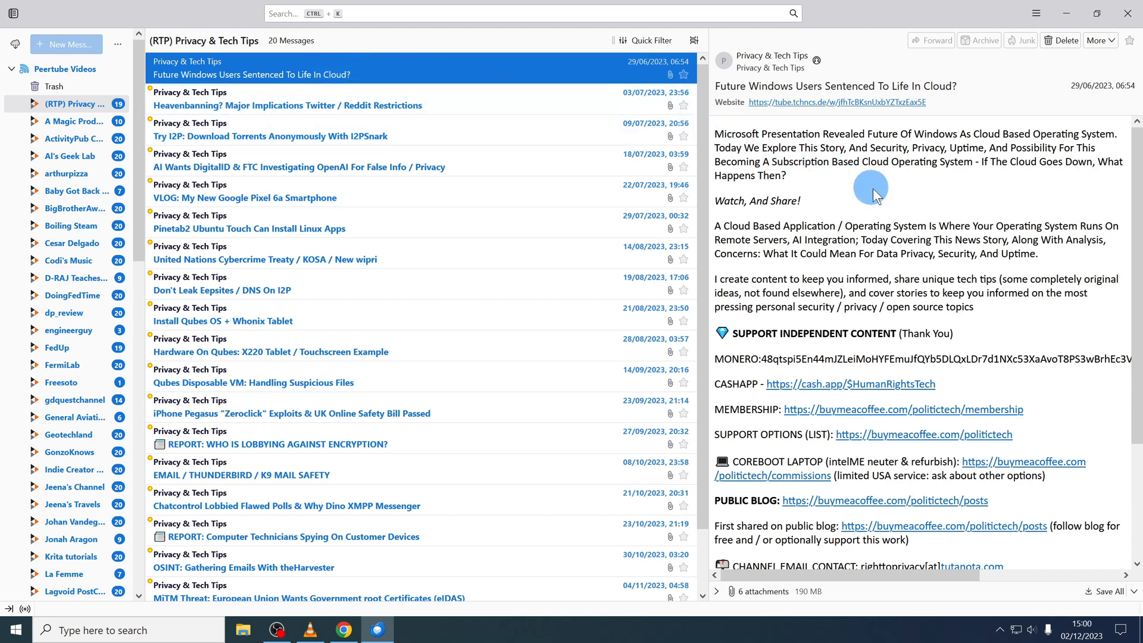
left_click(1102, 39)
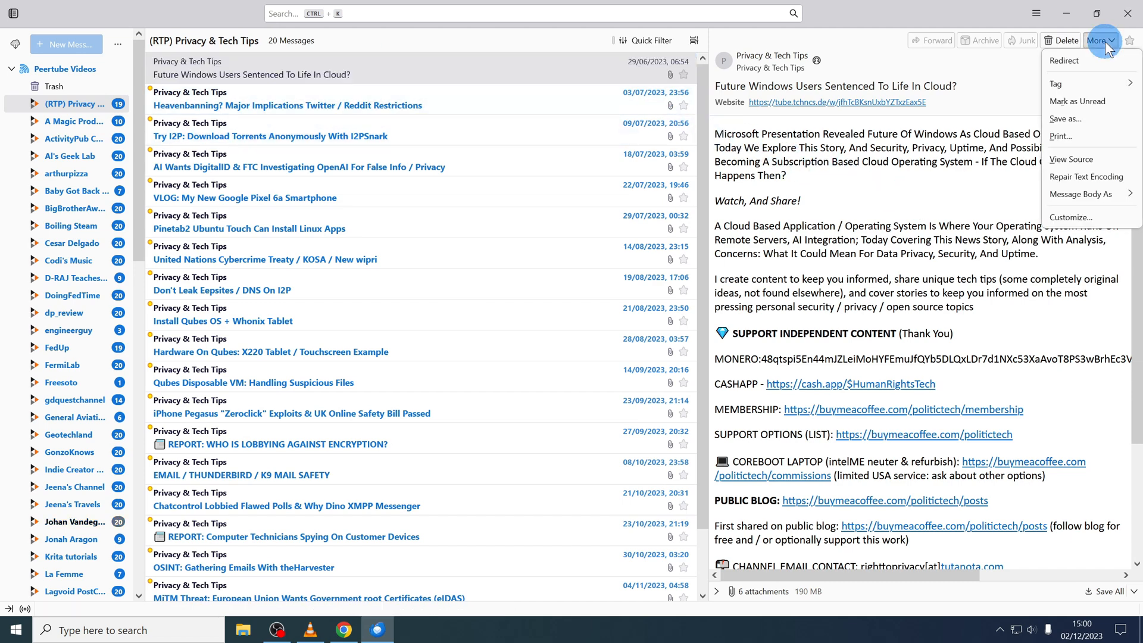
mouse_move(1086, 177)
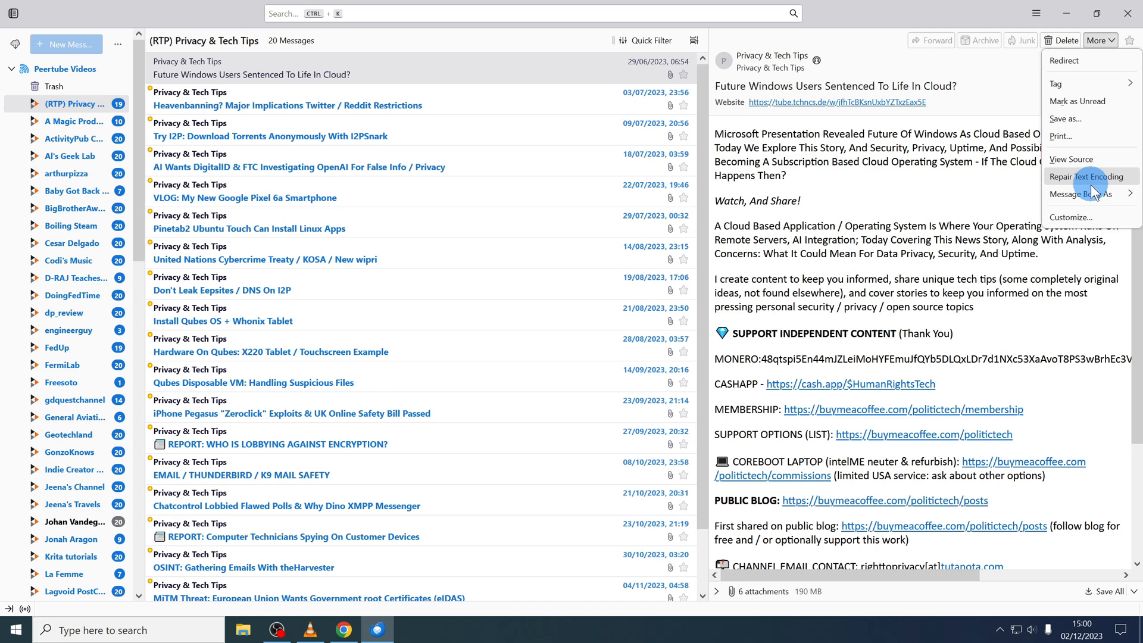
left_click(1088, 176)
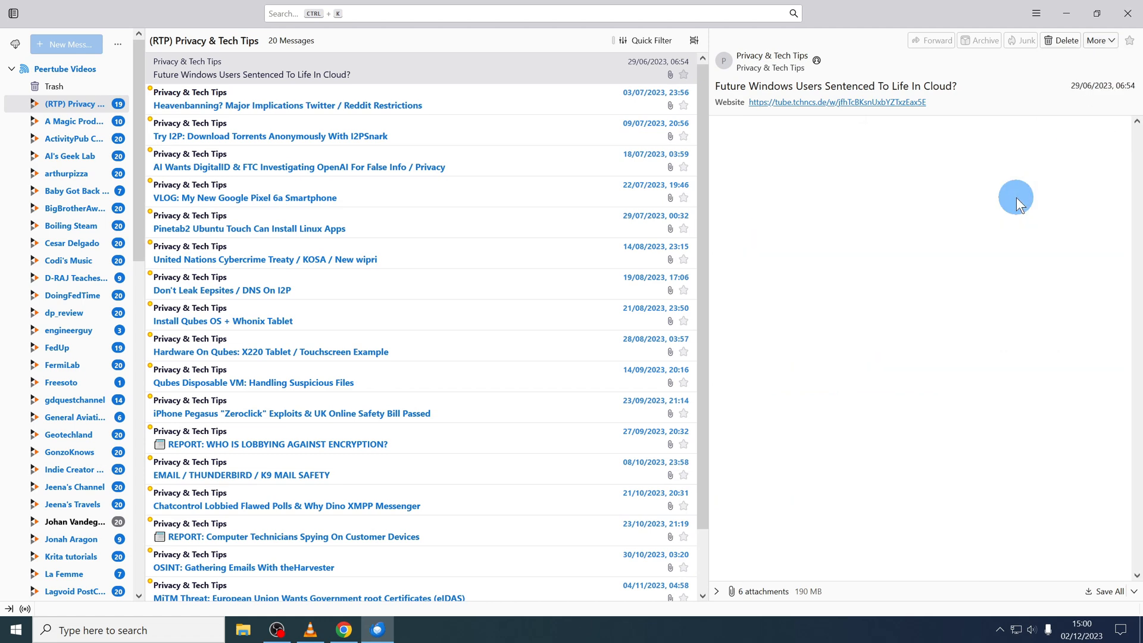
left_click(827, 101)
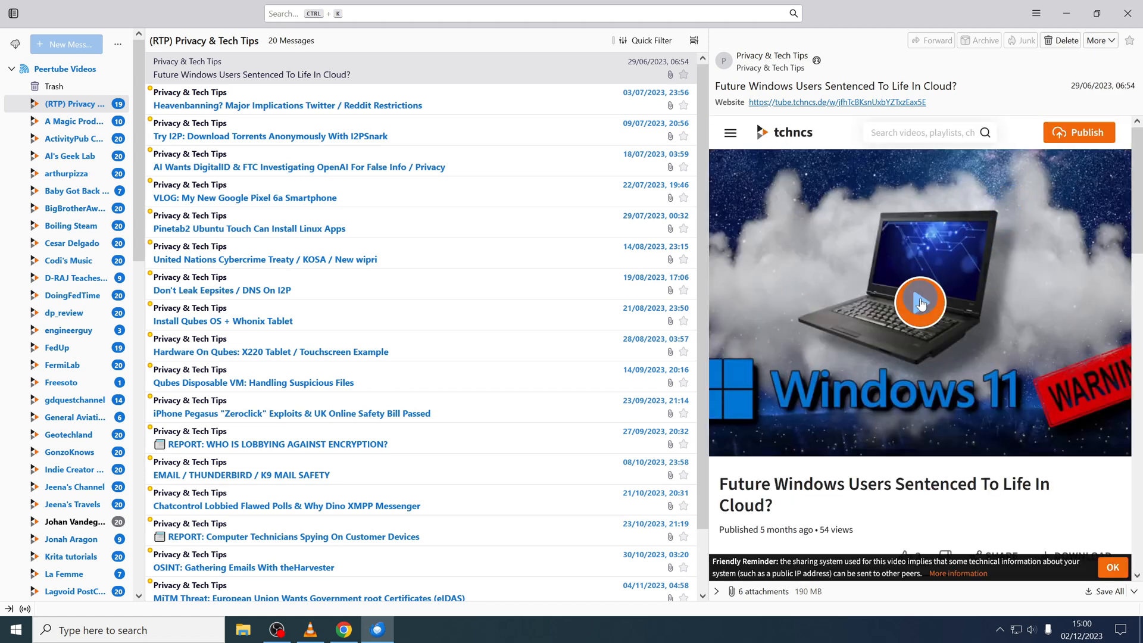
mouse_move(919, 303)
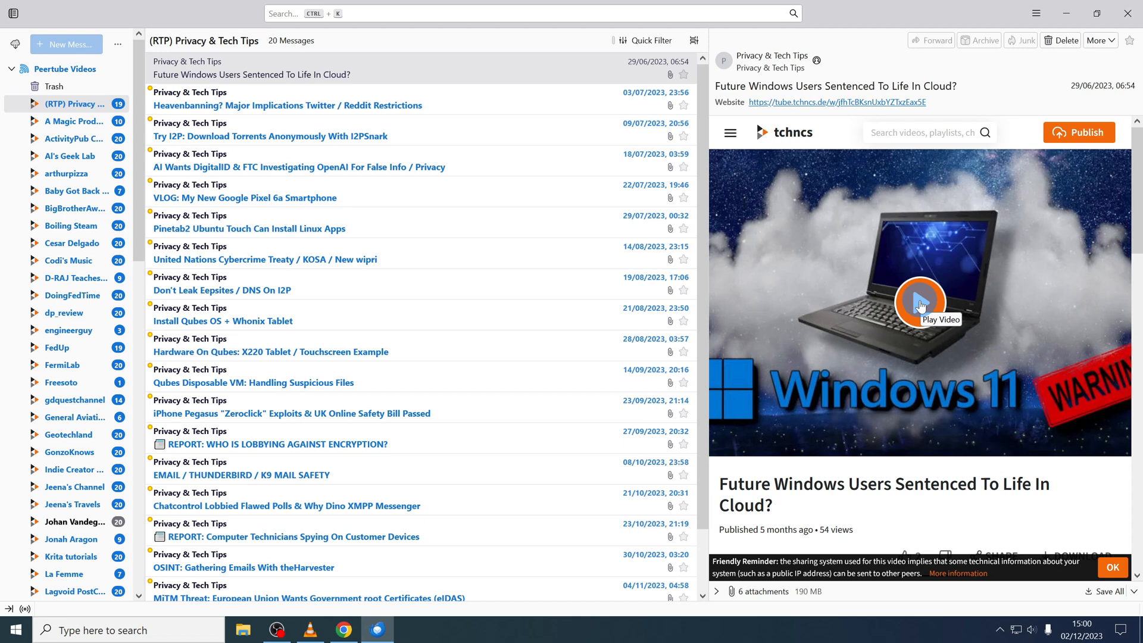
mouse_move(344, 629)
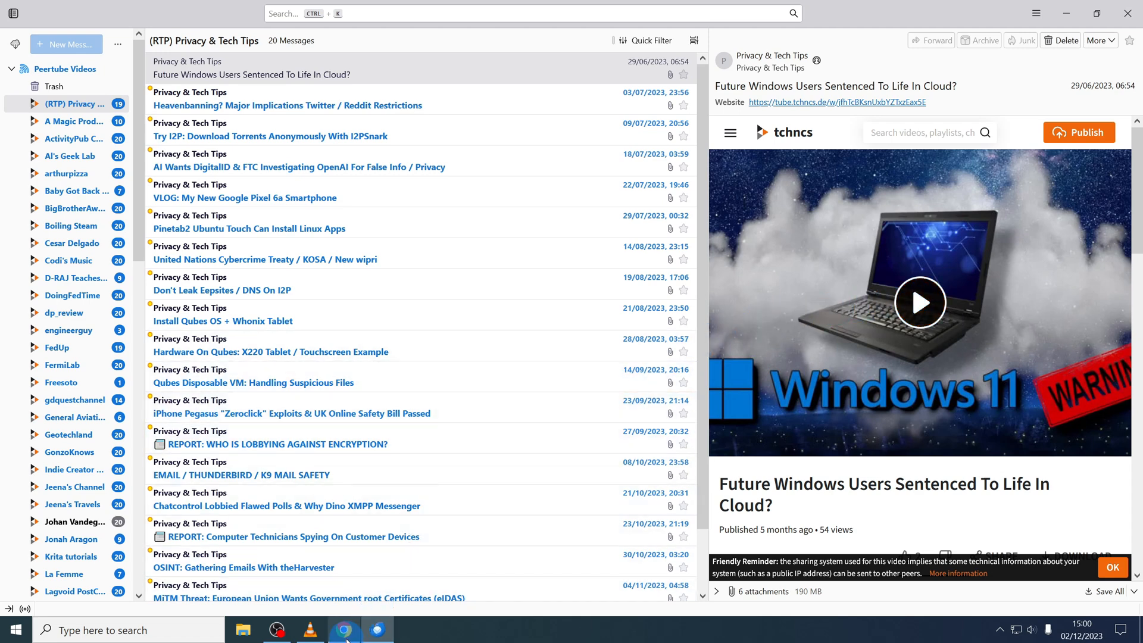
- Open the VLEUREGIO channel's TILvids RSS feed in the browser and copy its address
left_click(343, 629)
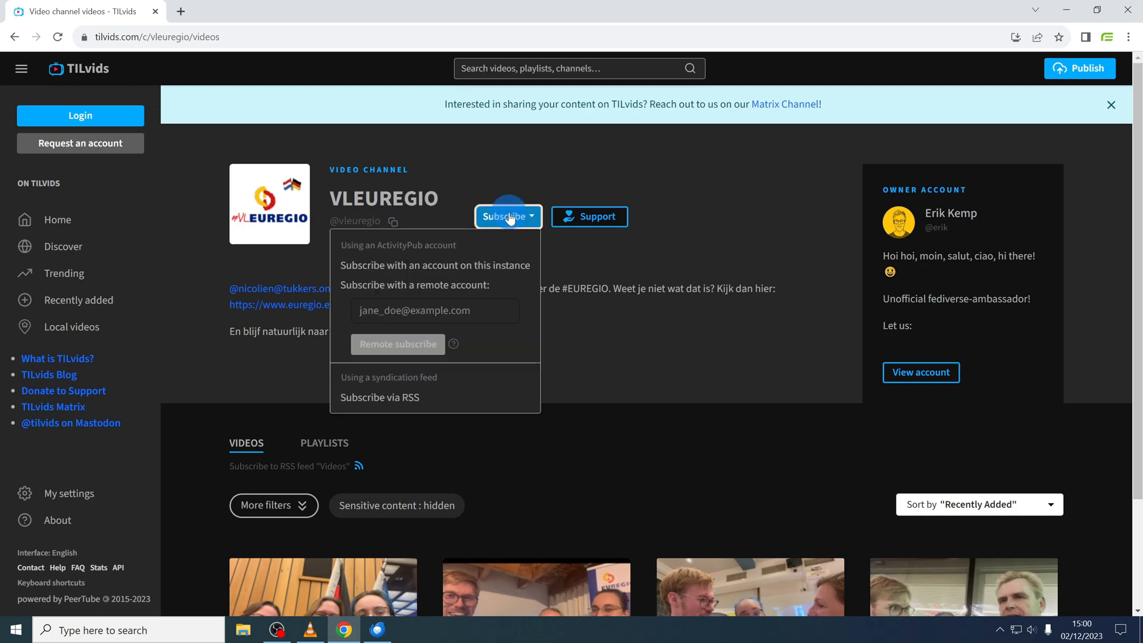
left_click(379, 397)
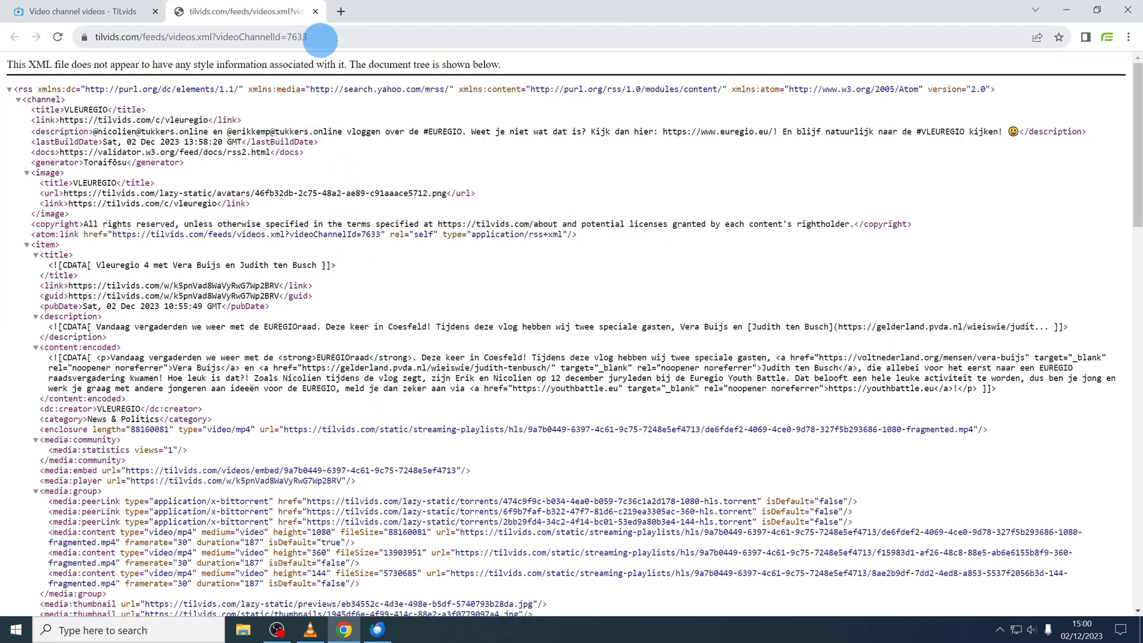
left_click(200, 37)
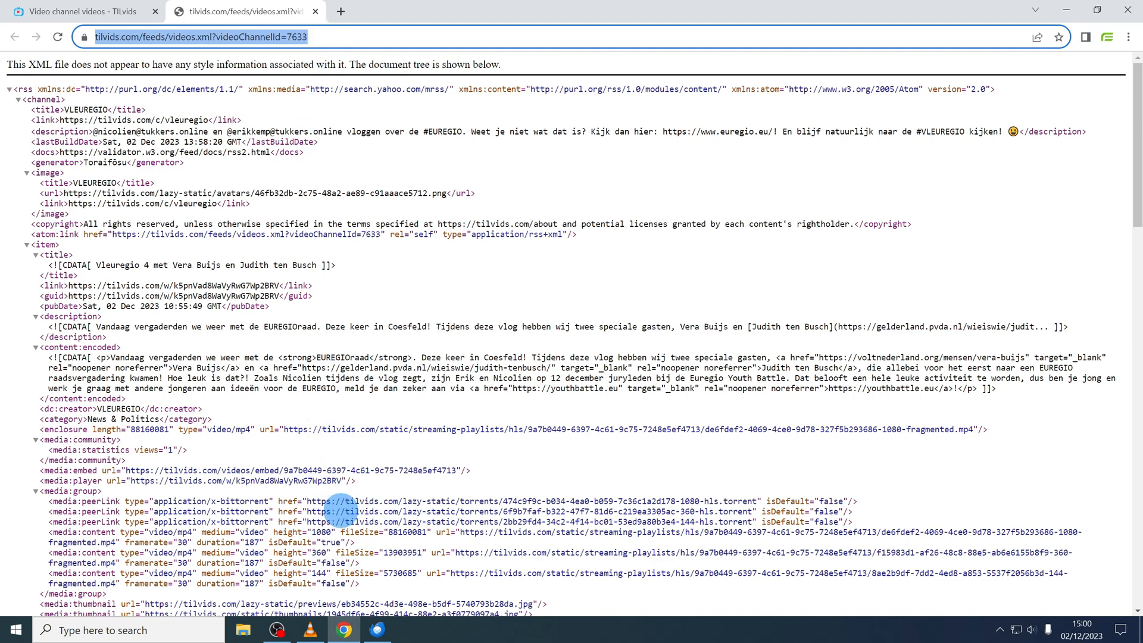
left_click(376, 630)
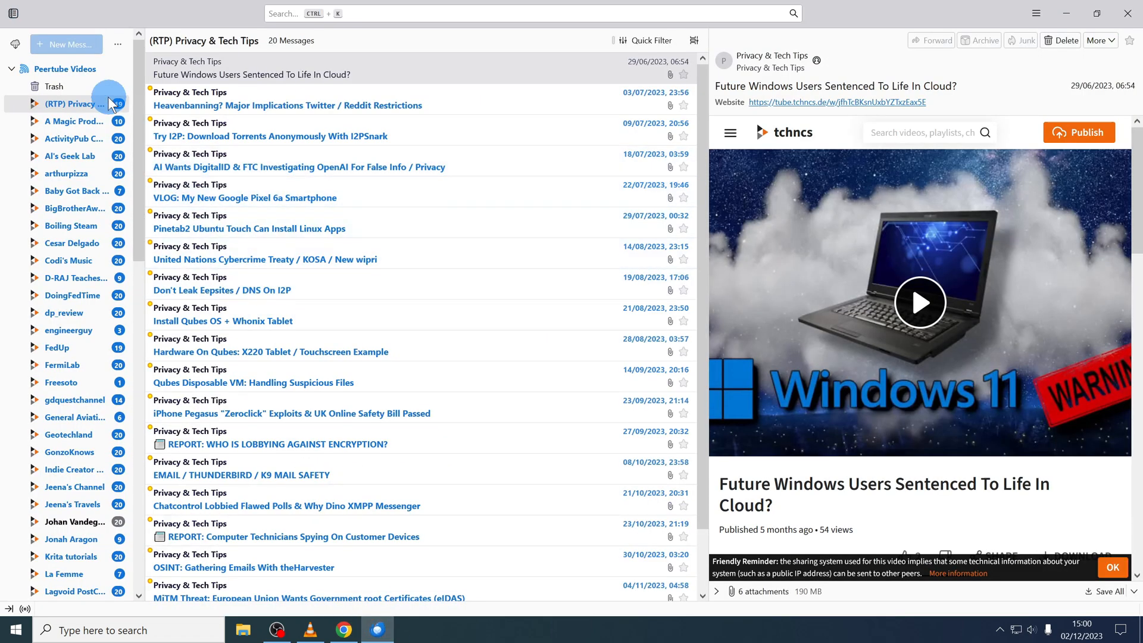
right_click(62, 69)
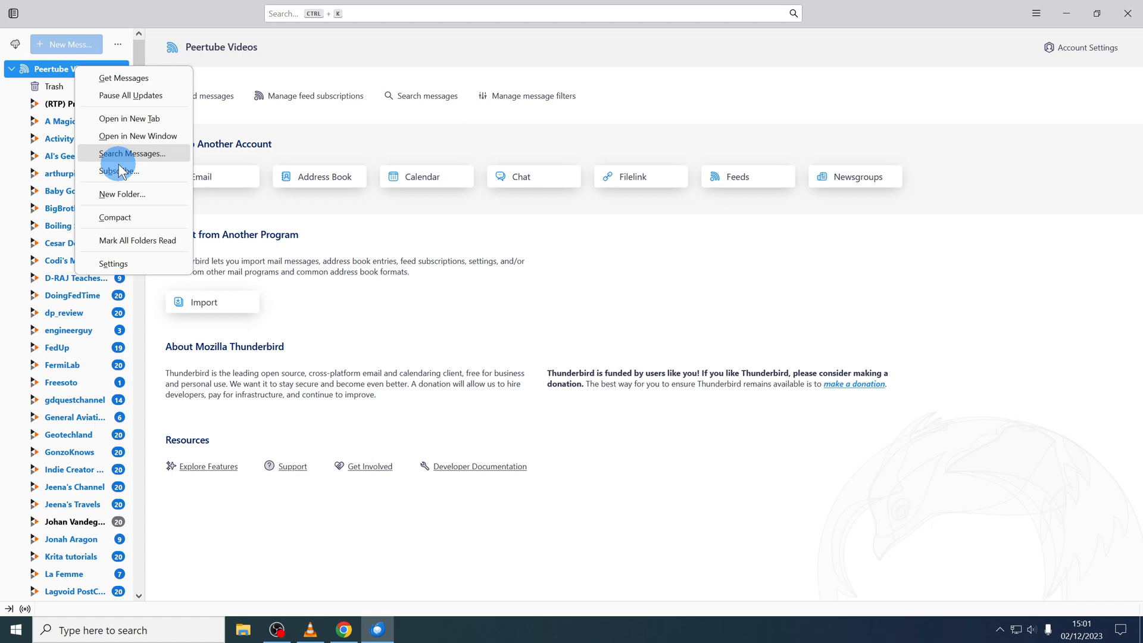
left_click(120, 171)
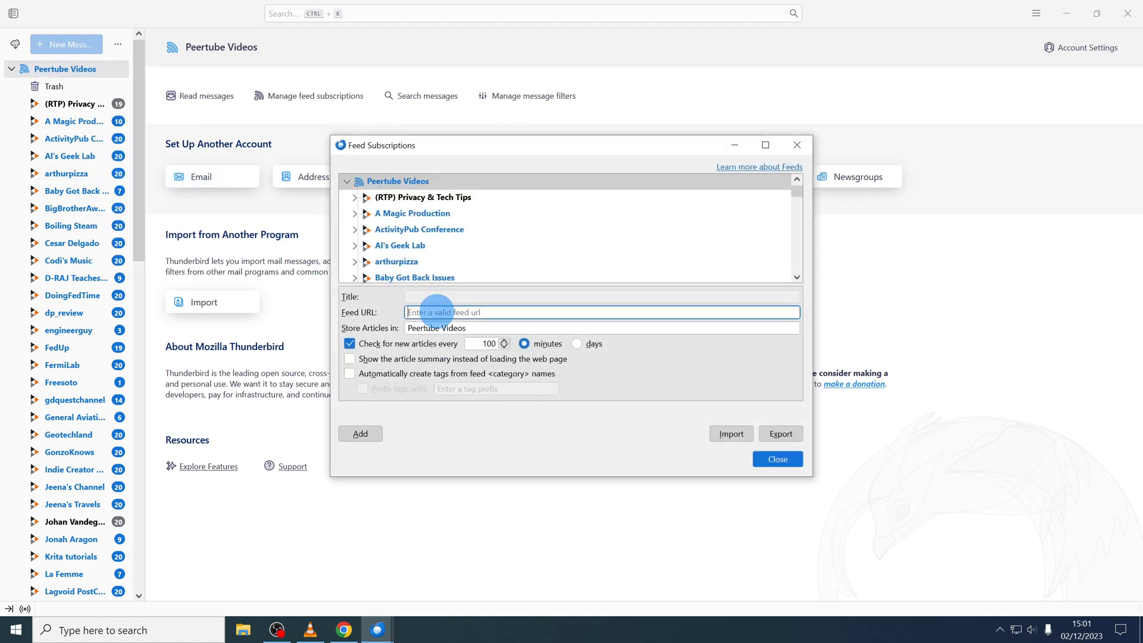
type("https://tilvids.com/feeds/videos.xml?videoChannelId=7633")
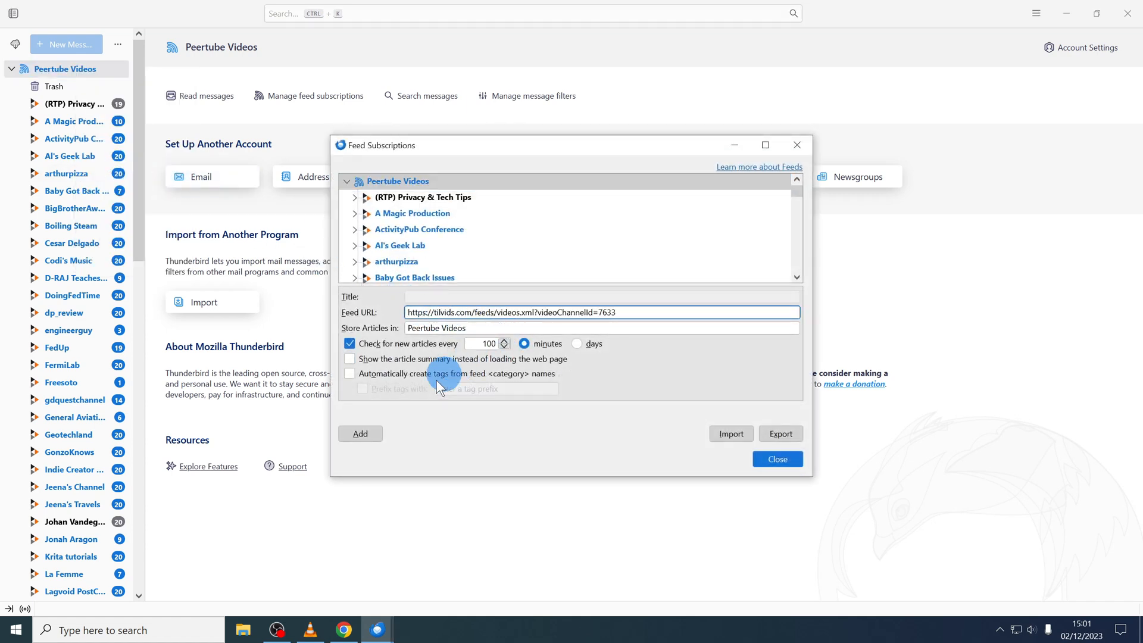
left_click(360, 433)
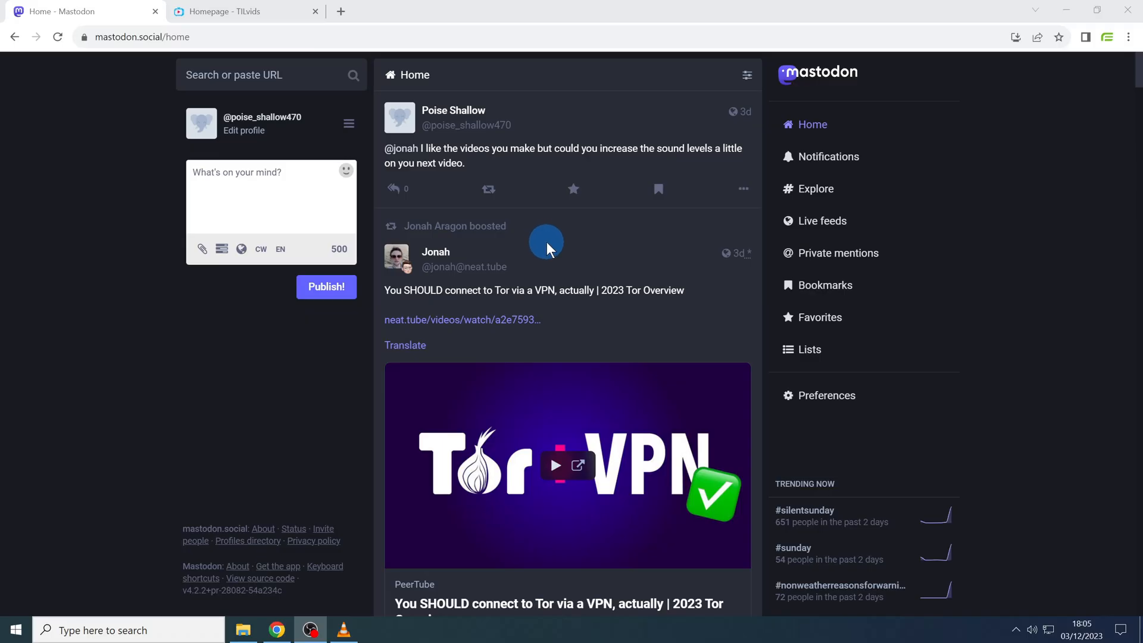
- Open The Linux Cast channel on TILvids and view its remote Subscribe options
left_click(244, 11)
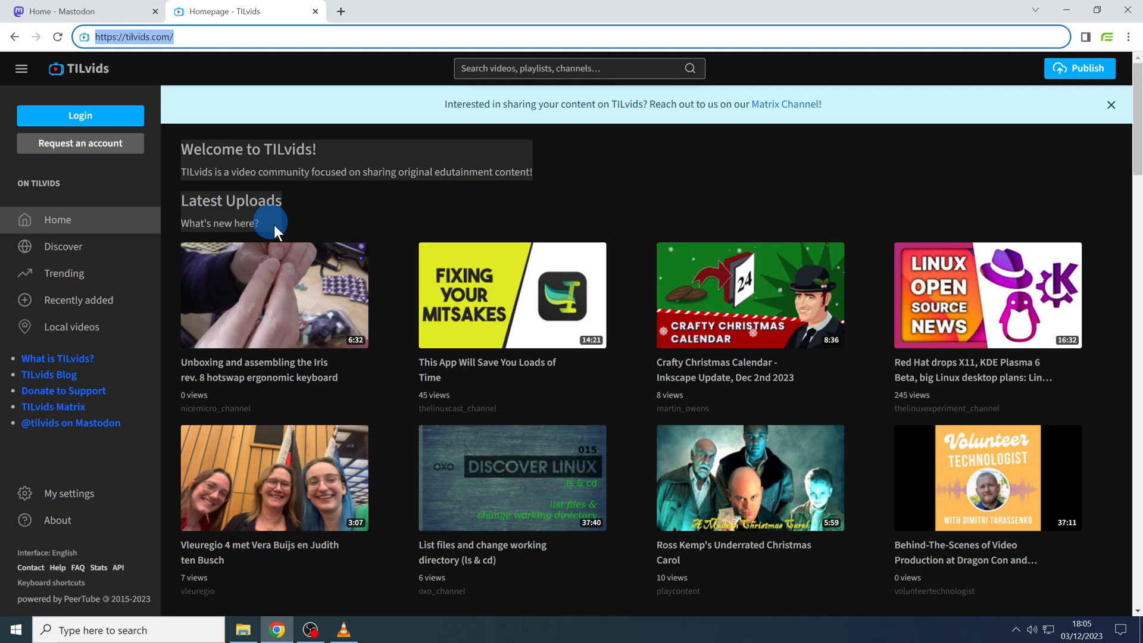
left_click(457, 409)
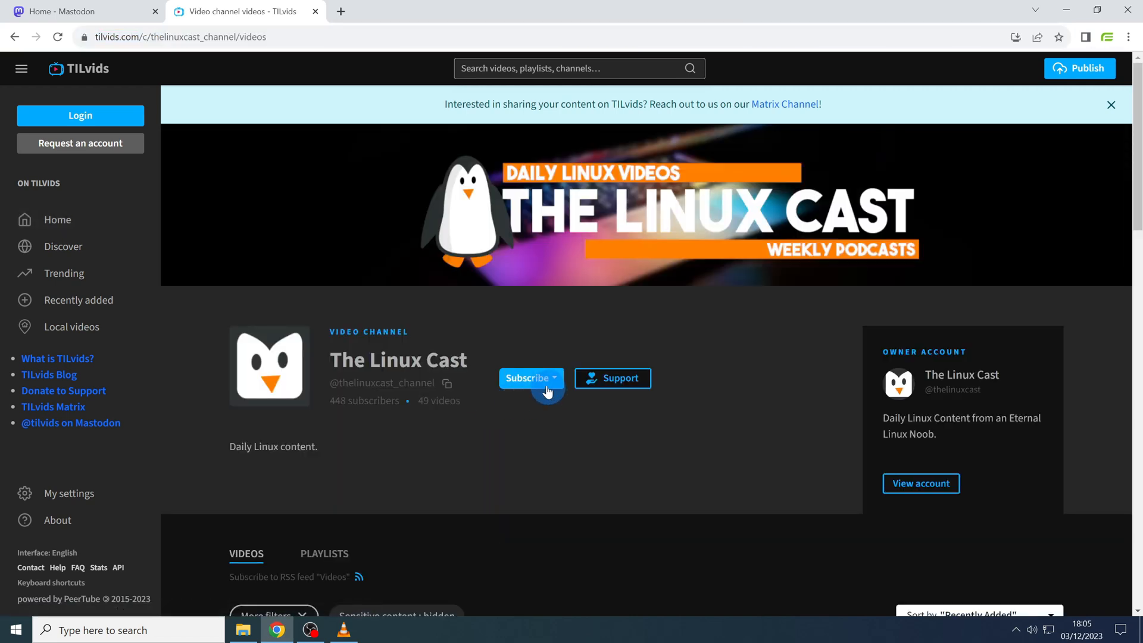
left_click(554, 378)
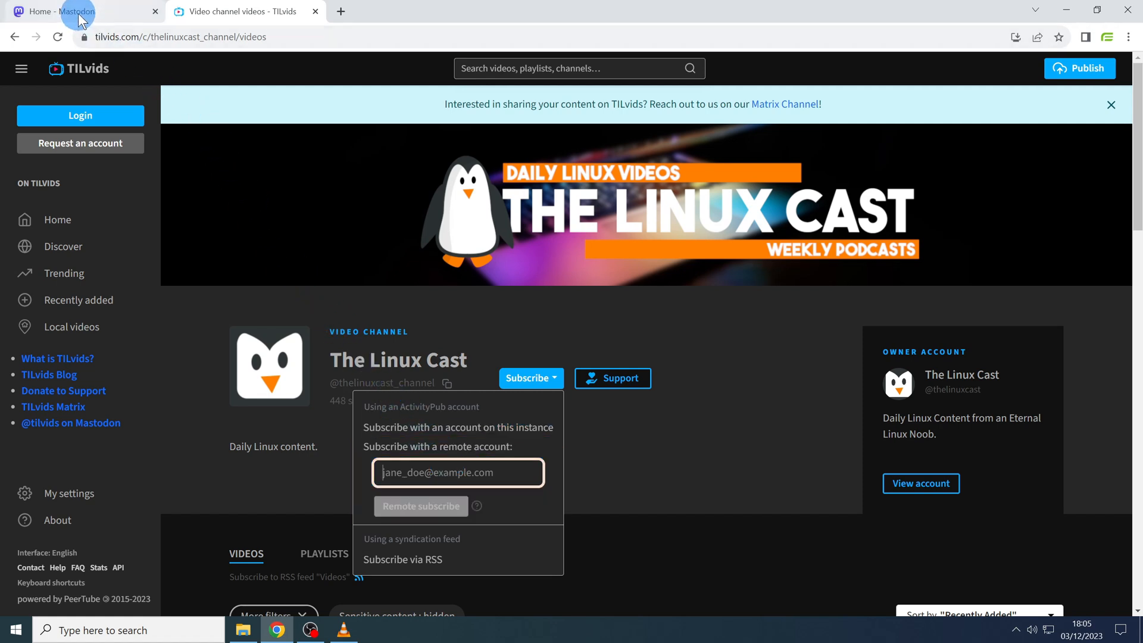
left_click(72, 11)
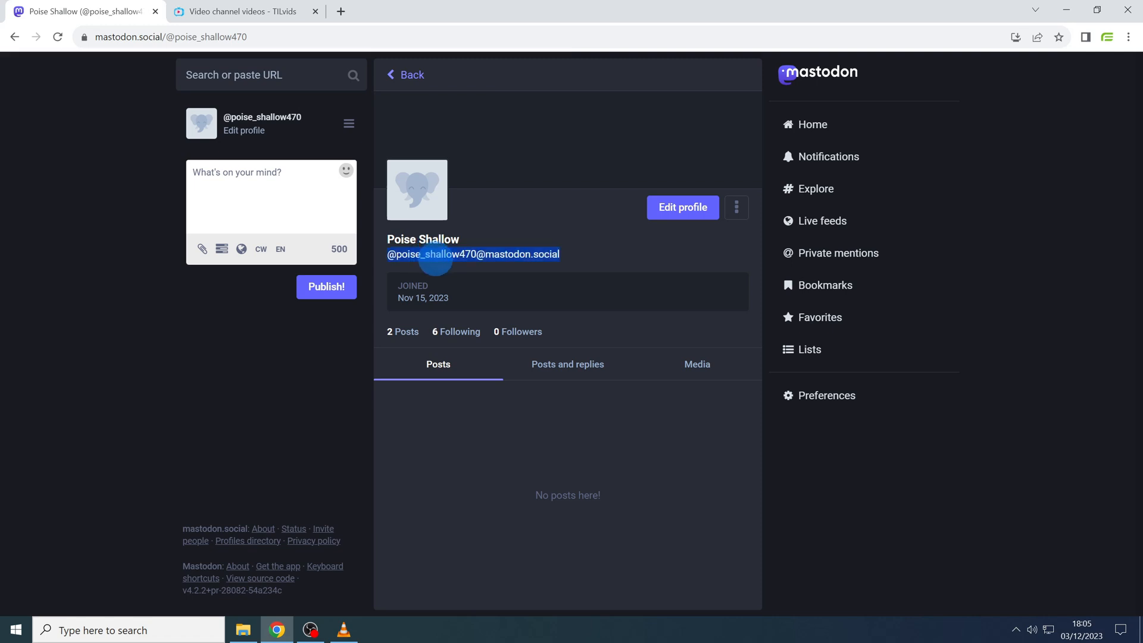
- Follow The Linux Cast from its Mastodon profile, raising followers to 449
left_click(243, 11)
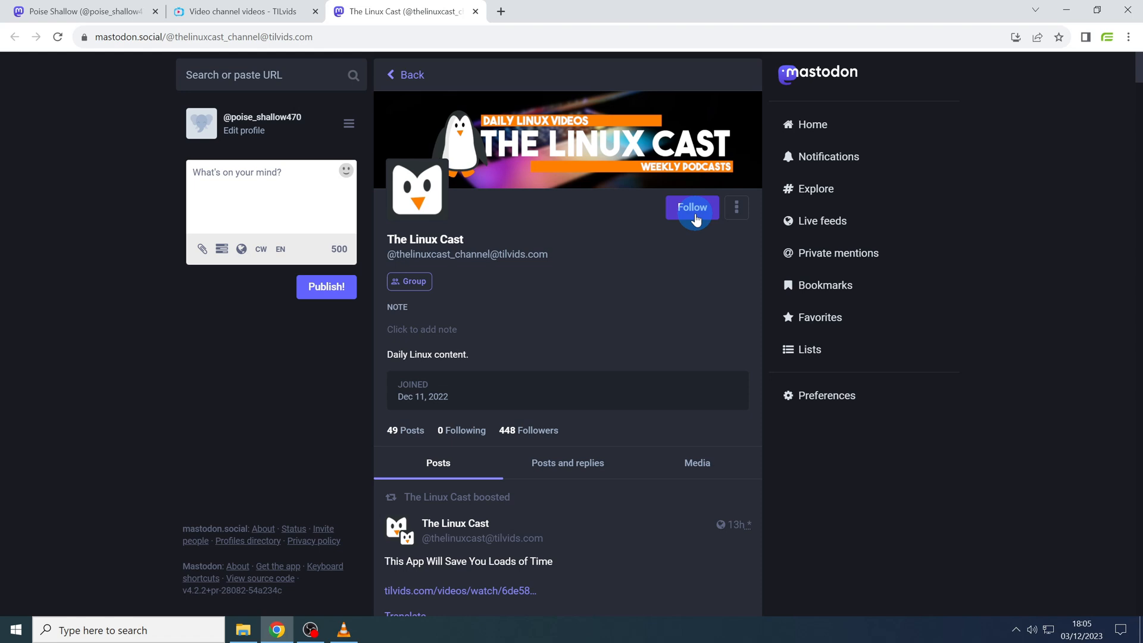
left_click(691, 207)
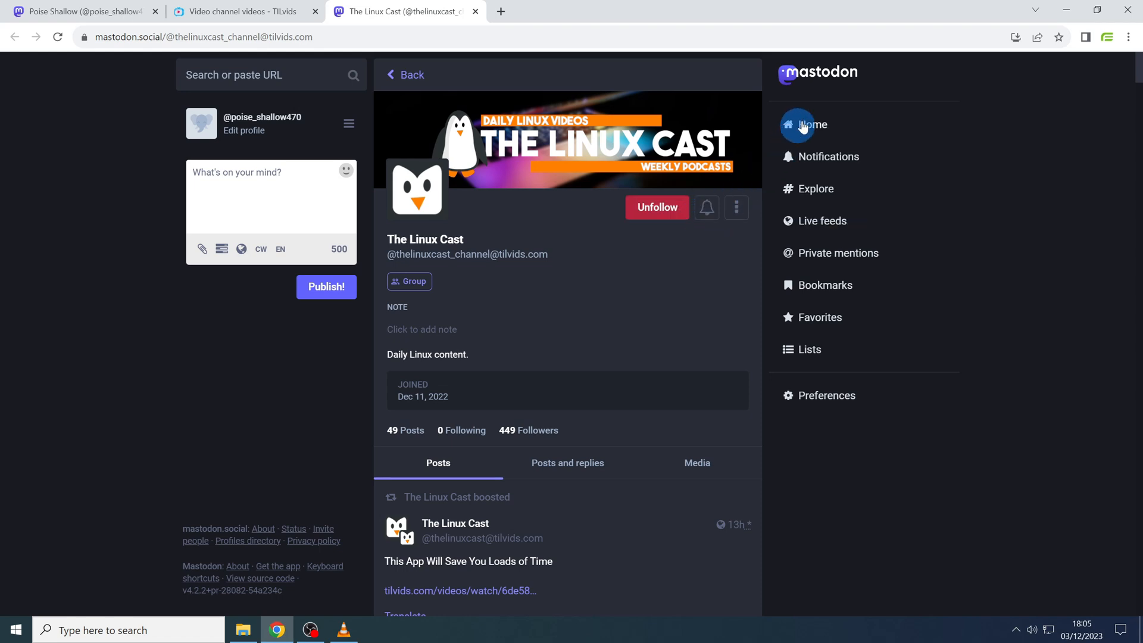
- Open a reply to the 'You SHOULD connect to Tor via a VPN' post from the home timeline
left_click(811, 124)
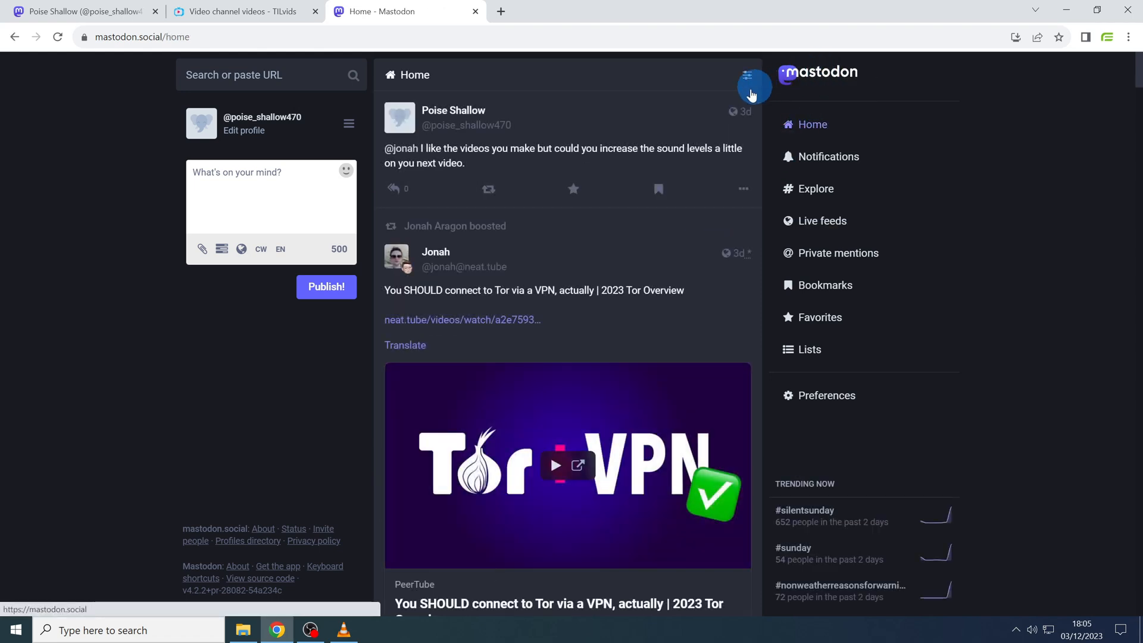
mouse_move(517, 270)
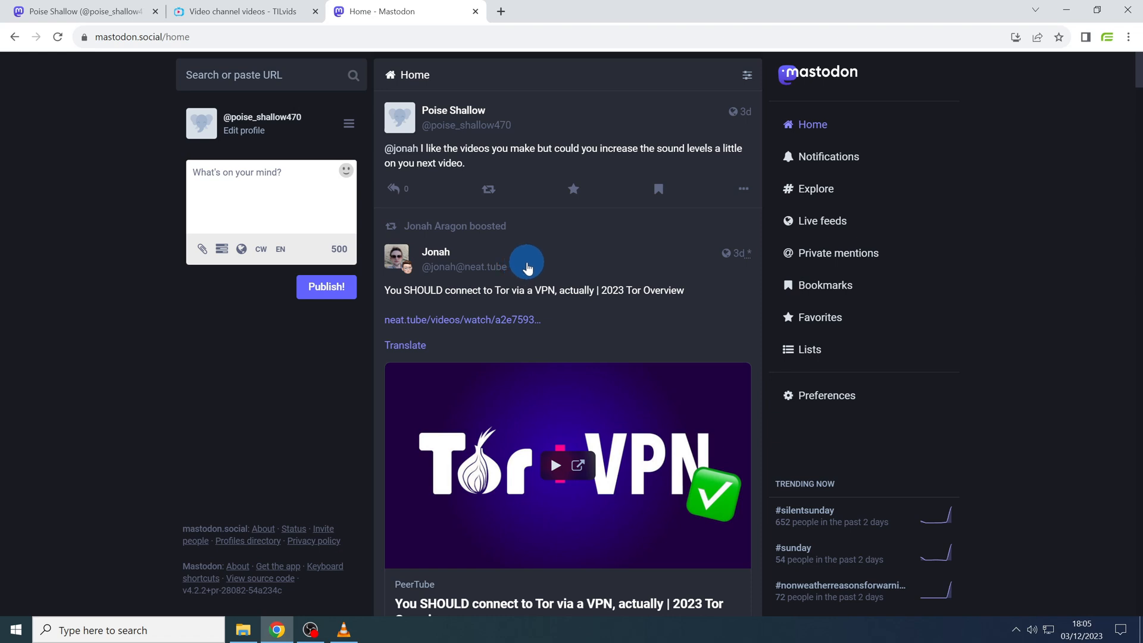
scroll("down", 3)
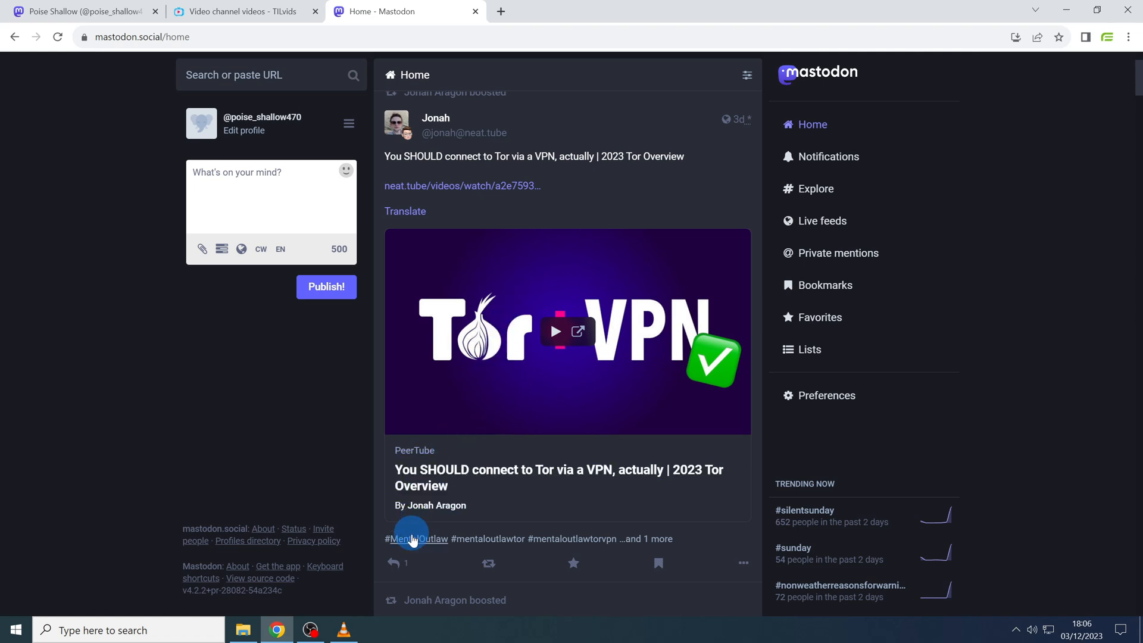
left_click(394, 562)
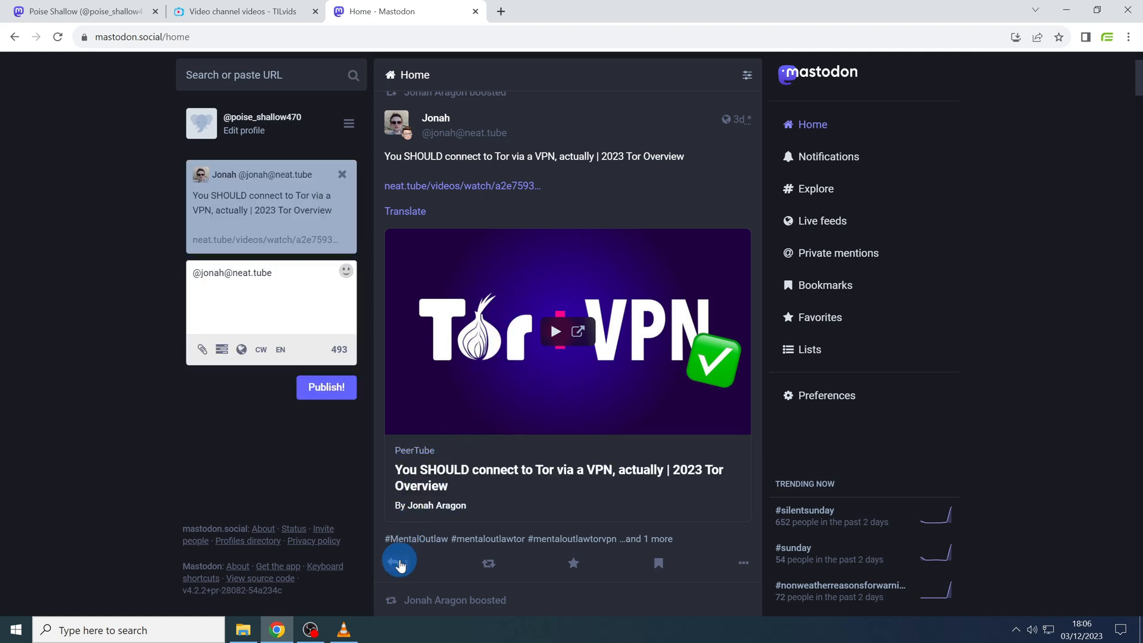
left_click(399, 563)
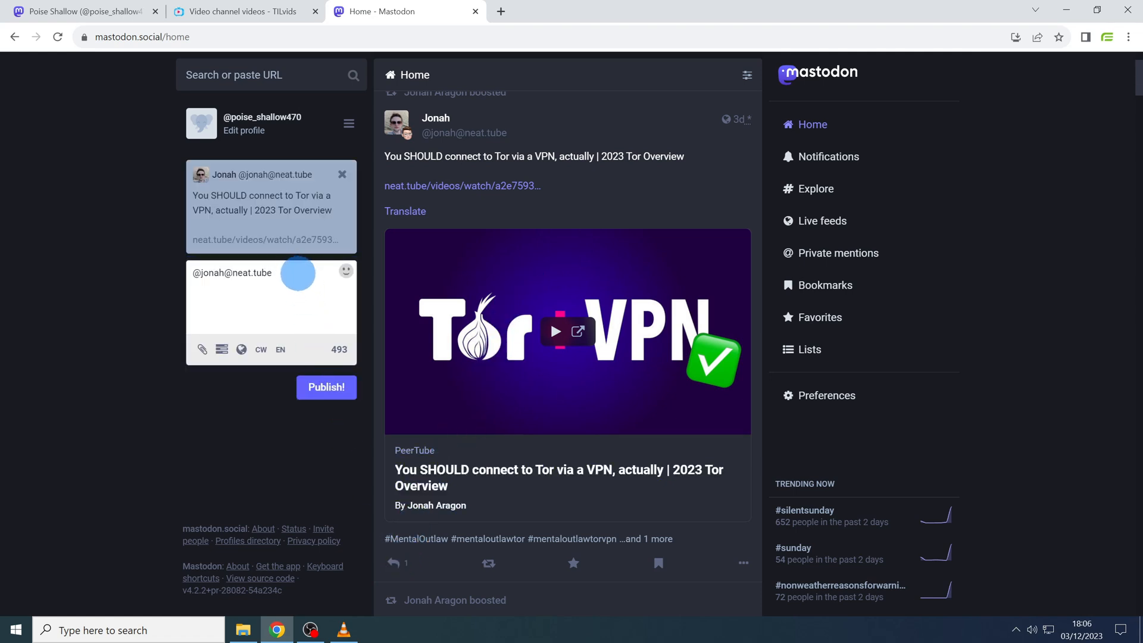